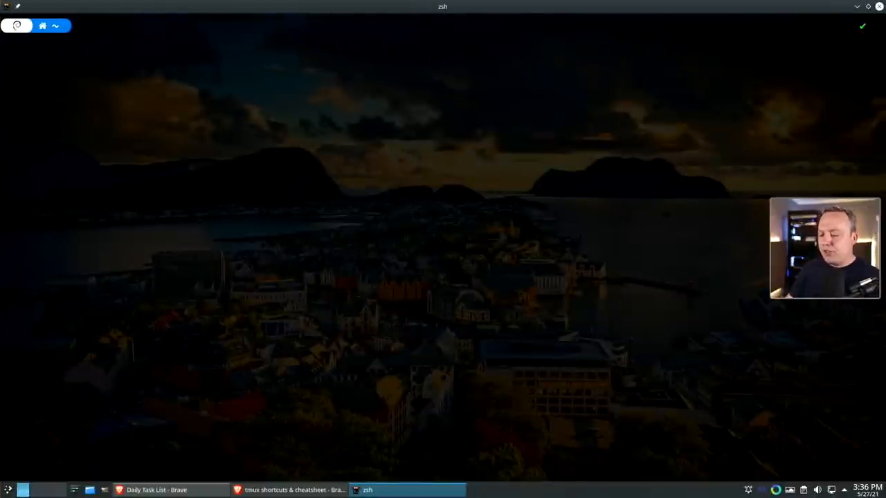
Install tmux 3.1c through sudo apt install tmux
{"action": "type", "text": "sudo apt install"}
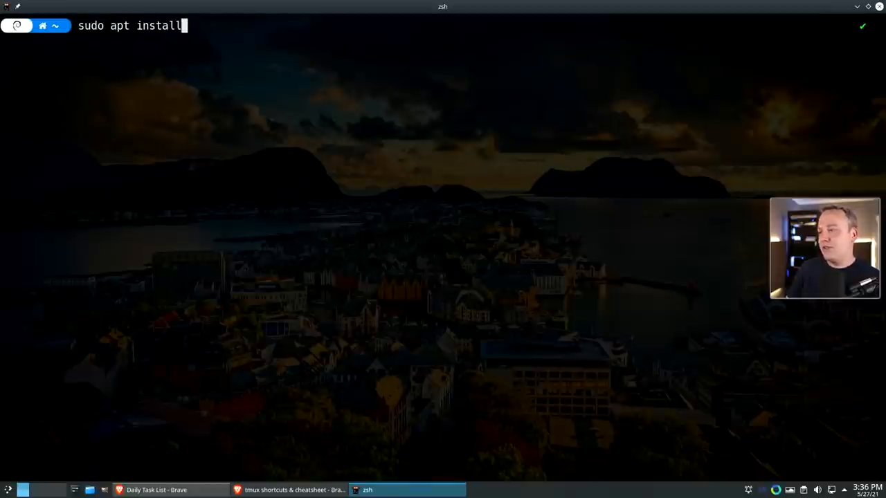
{"action": "key", "text": "Return"}
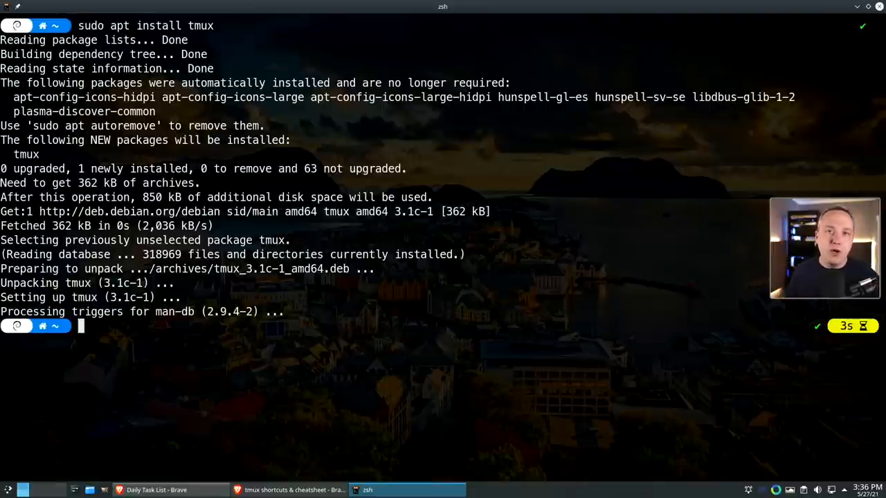
{"action": "mouse_move", "coordinate": [163, 341]}
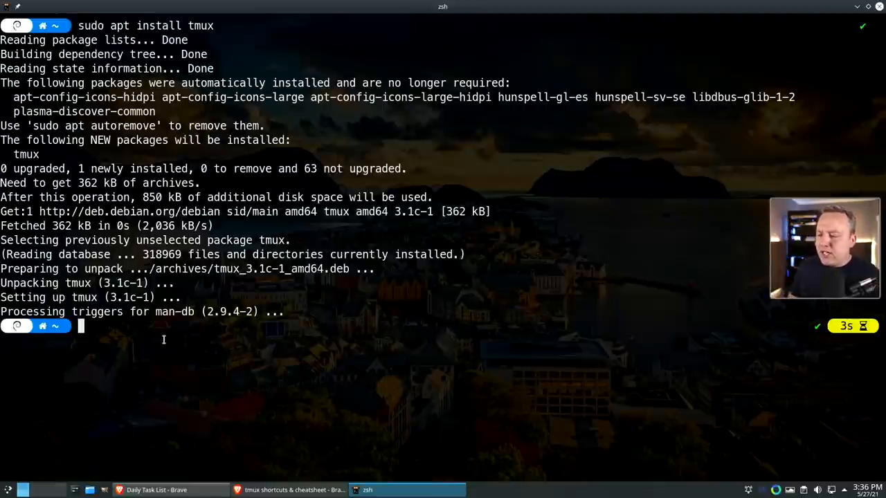
{"action": "type", "text": "tm"}
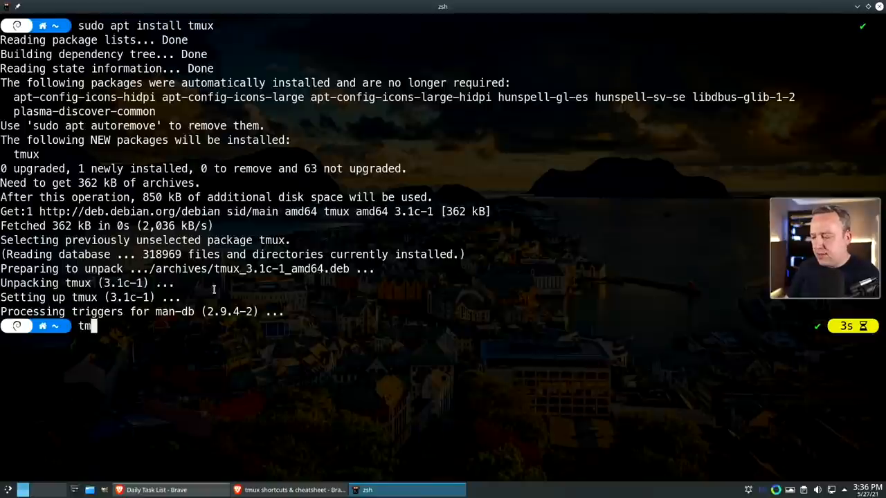
{"action": "key", "text": "Return"}
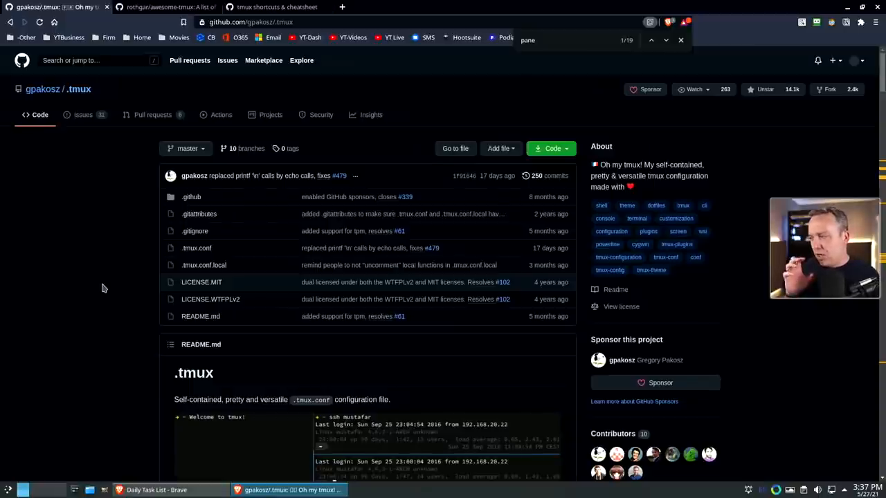
Copy the git clone and ln -s -f .tmux/.tmux.conf install lines from the gpakosz/.tmux README
{"action": "scroll", "scroll_direction": "down", "scroll_amount": 3}
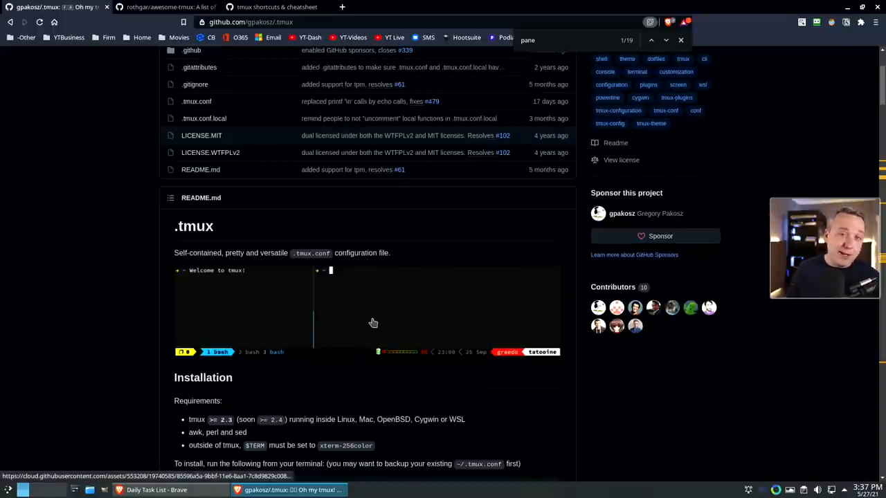
{"action": "mouse_move", "coordinate": [207, 306]}
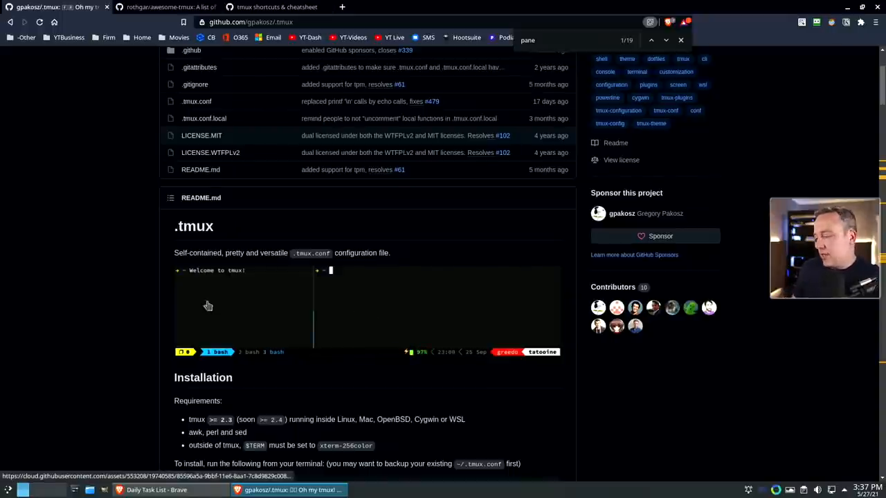
{"action": "scroll", "scroll_direction": "down", "scroll_amount": 3}
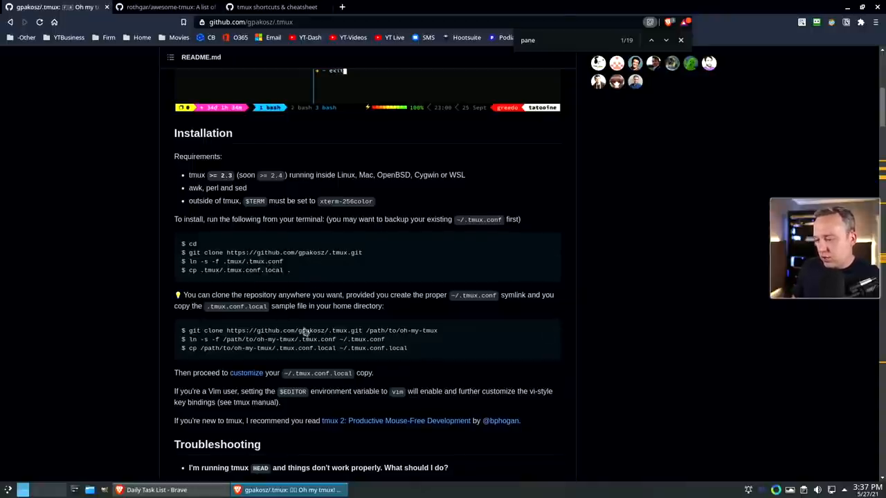
{"action": "right_click", "coordinate": [274, 252]}
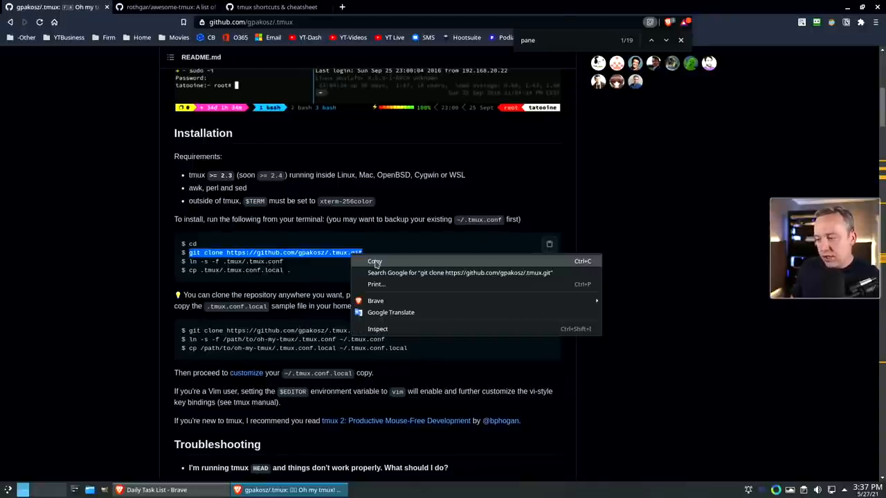
{"action": "left_click", "coordinate": [374, 261]}
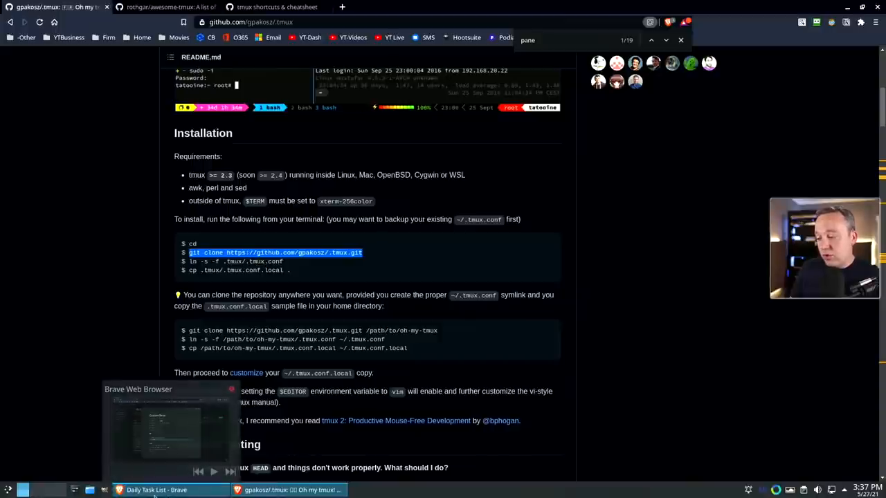
{"action": "left_click", "coordinate": [368, 490]}
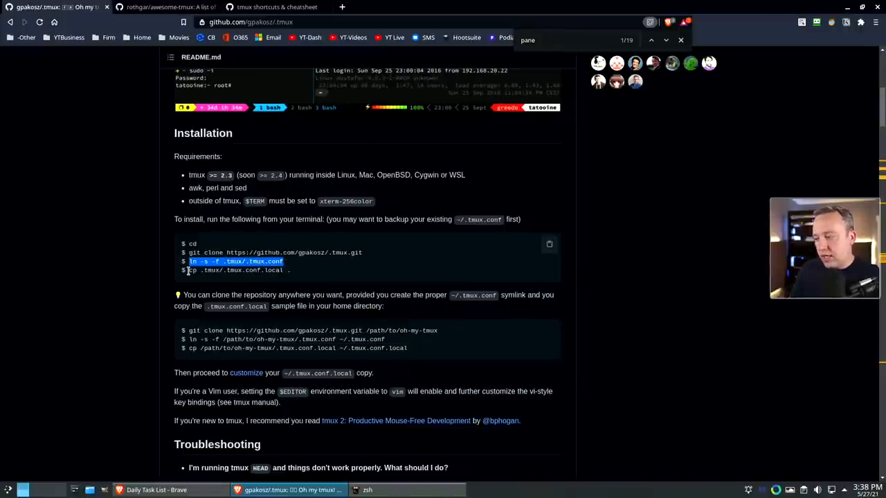
{"action": "right_click", "coordinate": [235, 270]}
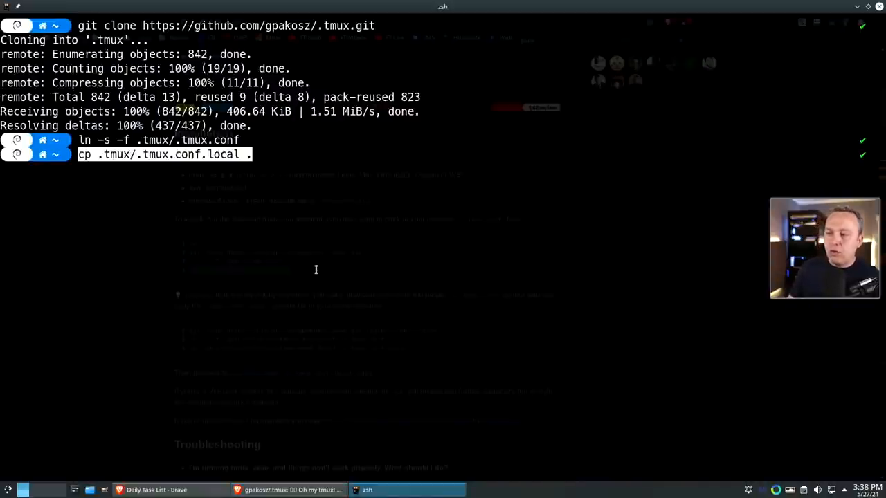
Copy .tmux/.tmux.conf.local into the home folder after cloning and symlinking .tmux.conf
{"action": "key", "text": "Return"}
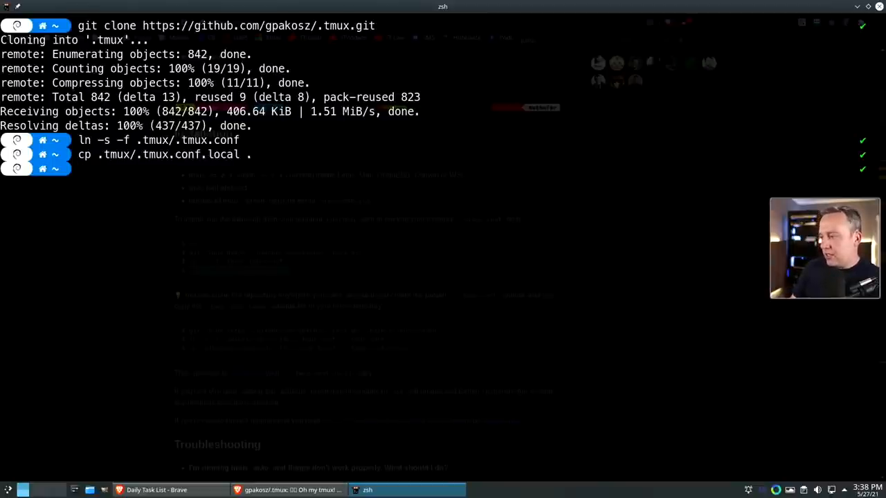
{"action": "type", "text": "vim"}
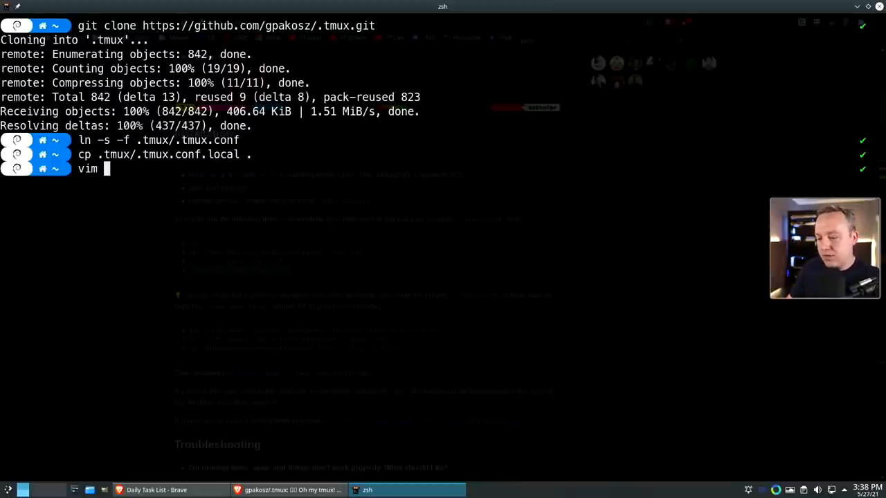
Edit .tmux.conf.local in vim, locating the tpm section for the copycat, cpu, resurrect and continuum plugin lines
{"action": "type", "text": ".tmux"}
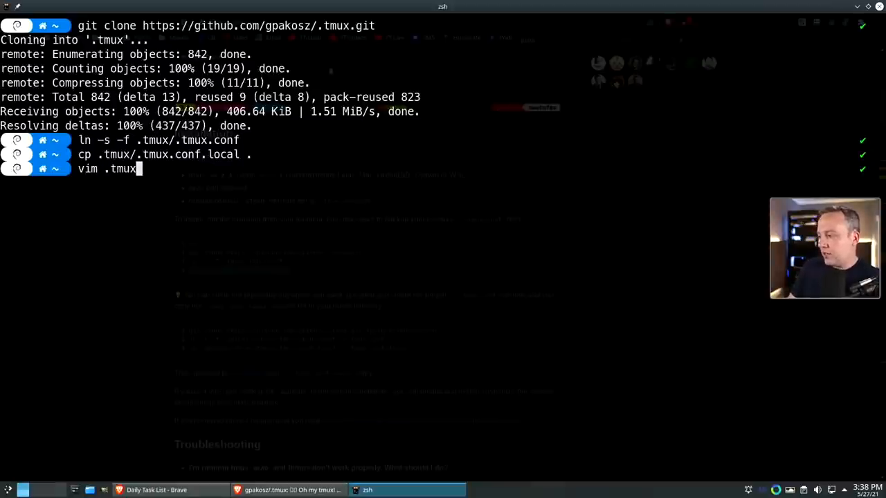
{"action": "key", "text": "Return"}
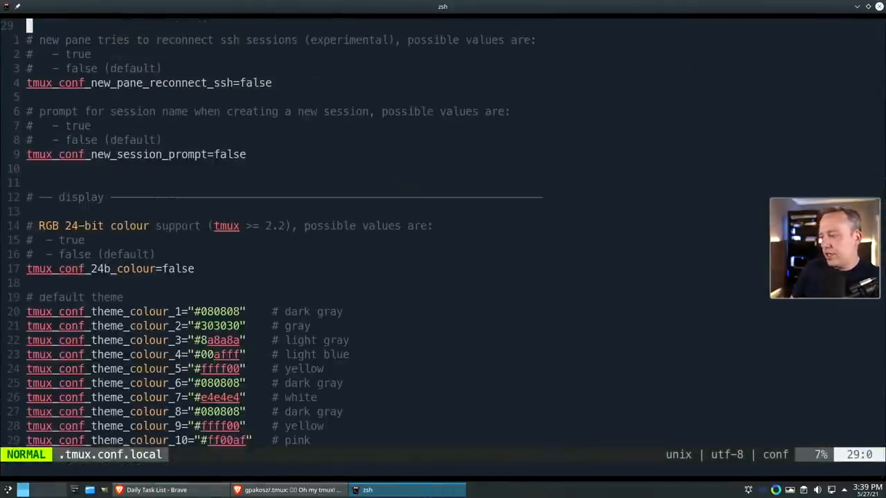
{"action": "scroll", "scroll_direction": "down", "scroll_amount": 3}
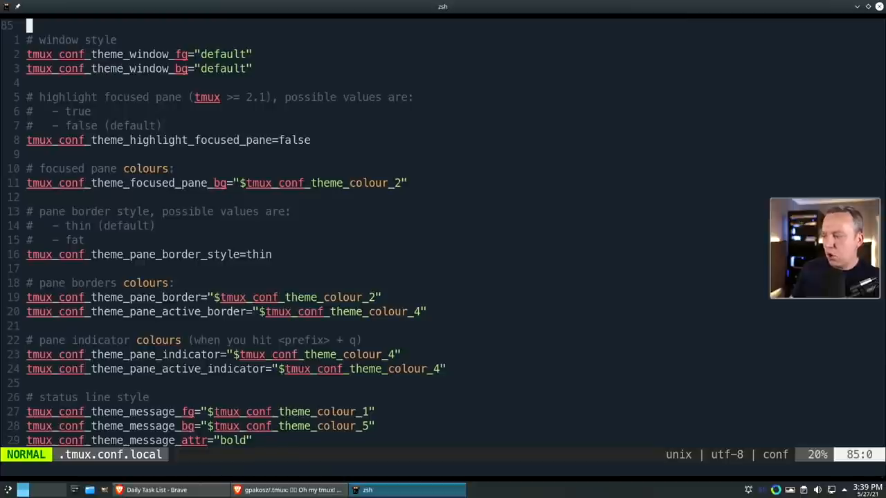
{"action": "scroll", "scroll_direction": "down", "scroll_amount": 3}
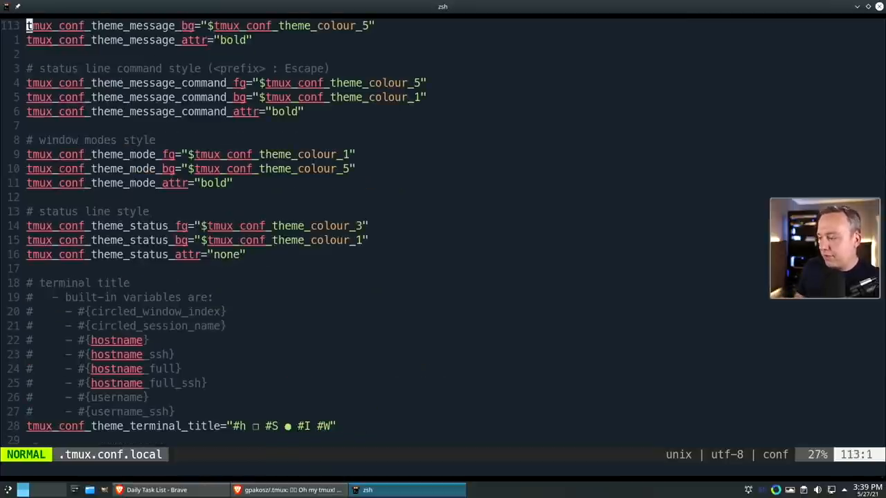
{"action": "scroll", "scroll_direction": "down", "scroll_amount": 3}
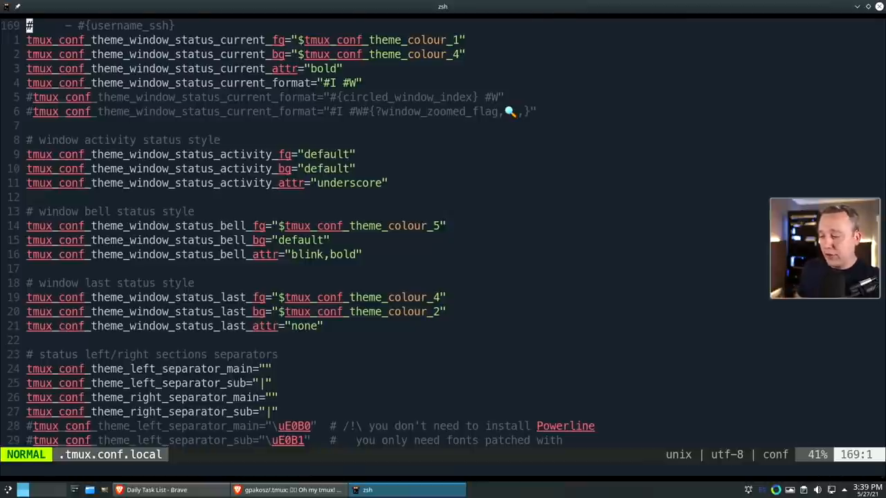
{"action": "scroll", "scroll_direction": "down", "scroll_amount": 3}
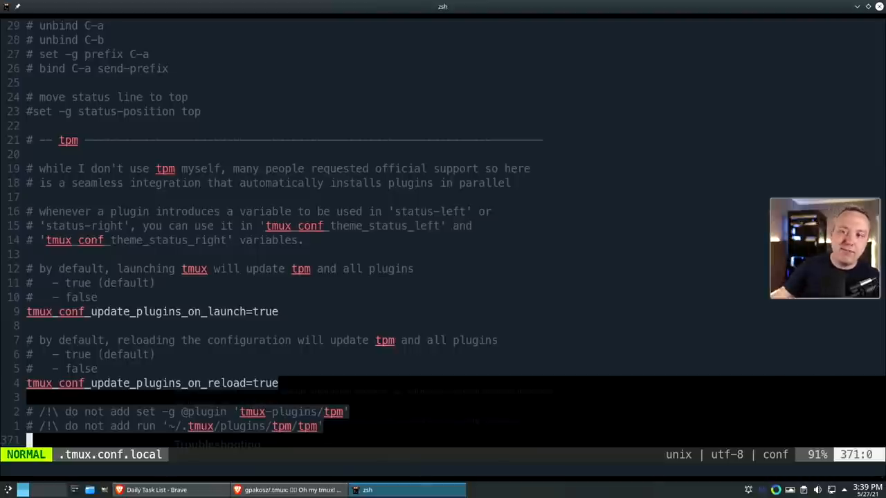
{"action": "scroll", "scroll_direction": "down", "scroll_amount": 3}
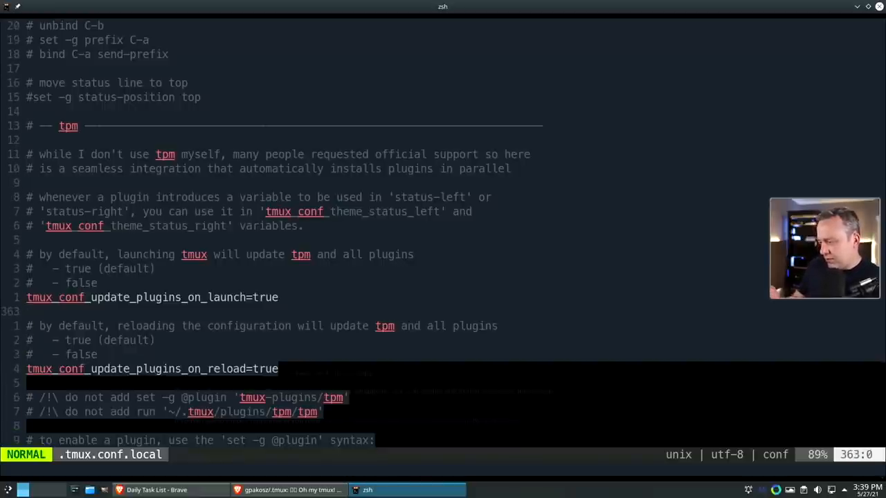
{"action": "scroll", "scroll_direction": "down", "scroll_amount": 3}
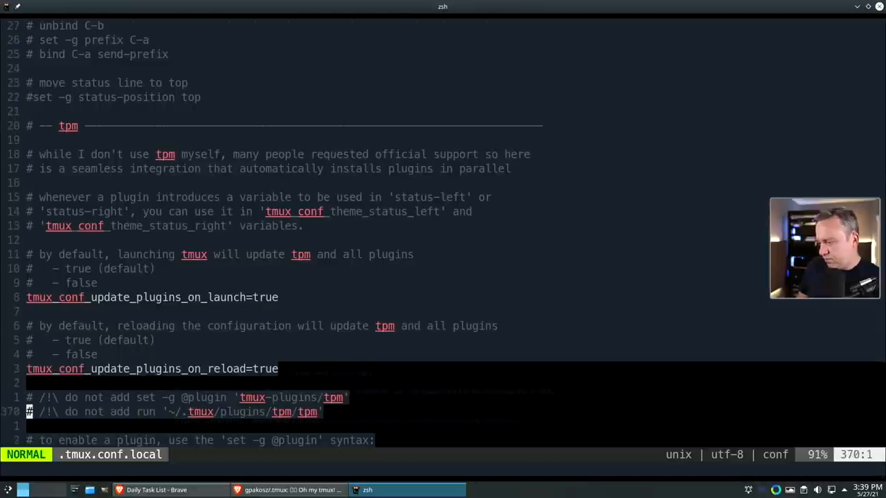
{"action": "scroll", "scroll_direction": "down", "scroll_amount": 3}
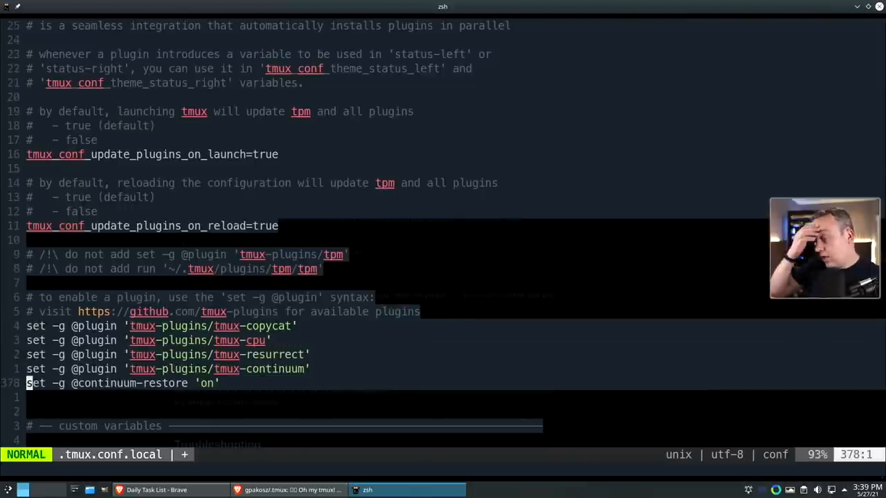
{"action": "scroll", "scroll_direction": "down", "scroll_amount": 3}
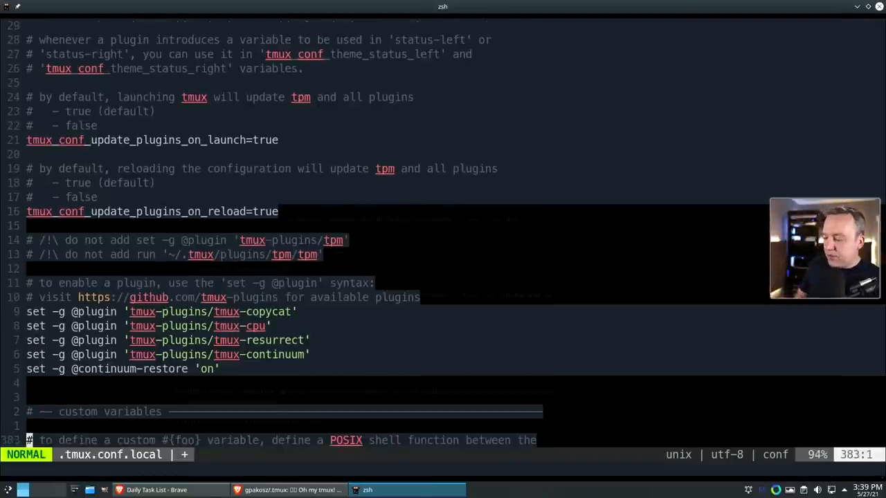
{"action": "scroll", "scroll_direction": "down", "scroll_amount": 3}
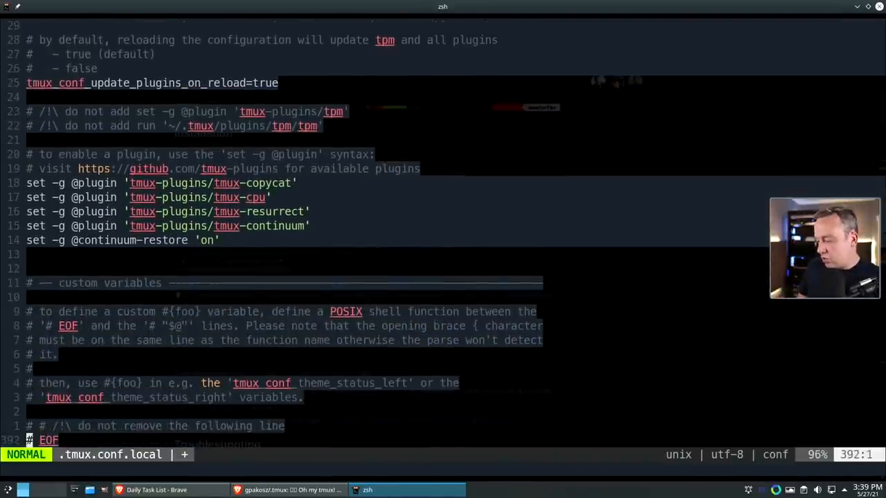
{"action": "scroll", "scroll_direction": "up", "scroll_amount": 3}
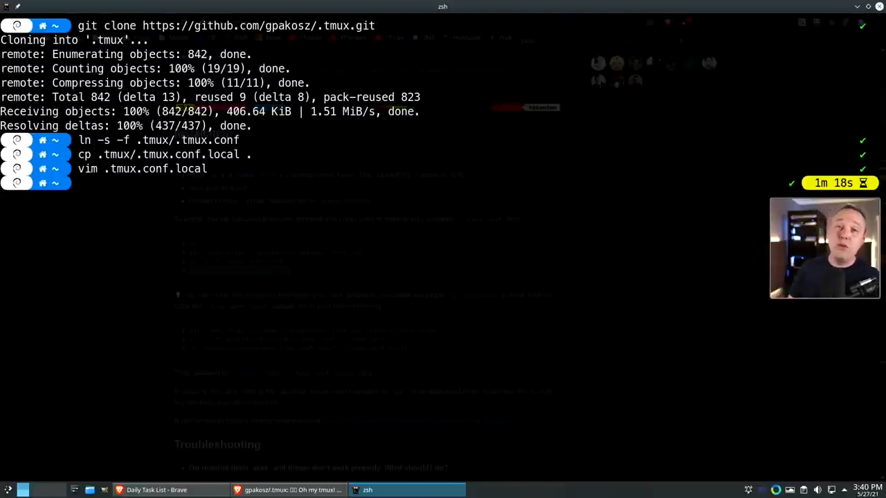
Install the xclip package with sudo apt install xclip
{"action": "type", "text": "sudo apt"}
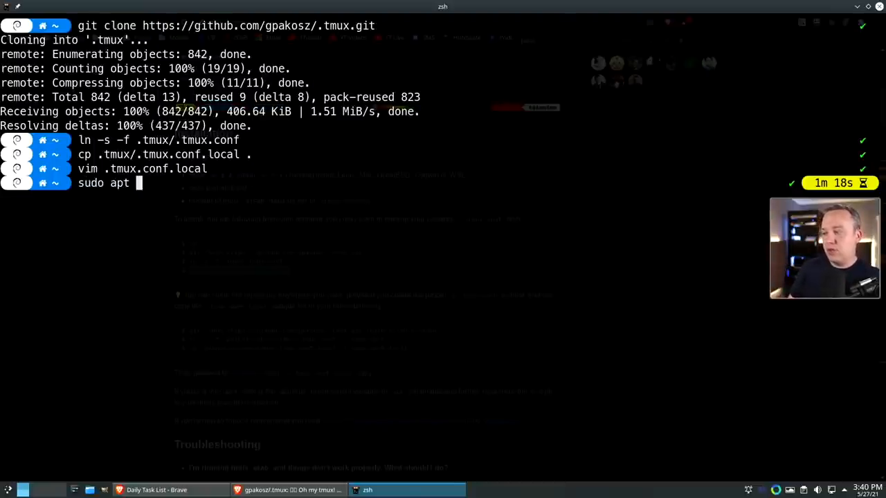
{"action": "type", "text": "install xclip"}
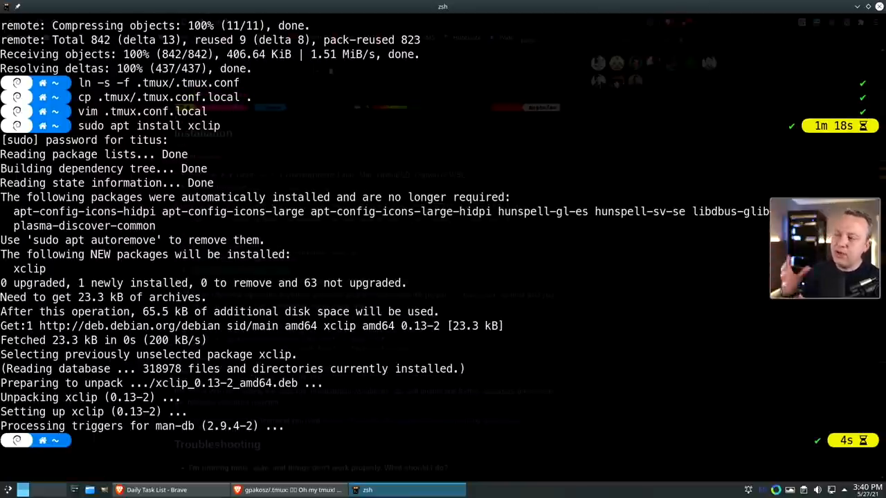
{"action": "left_click", "coordinate": [286, 490]}
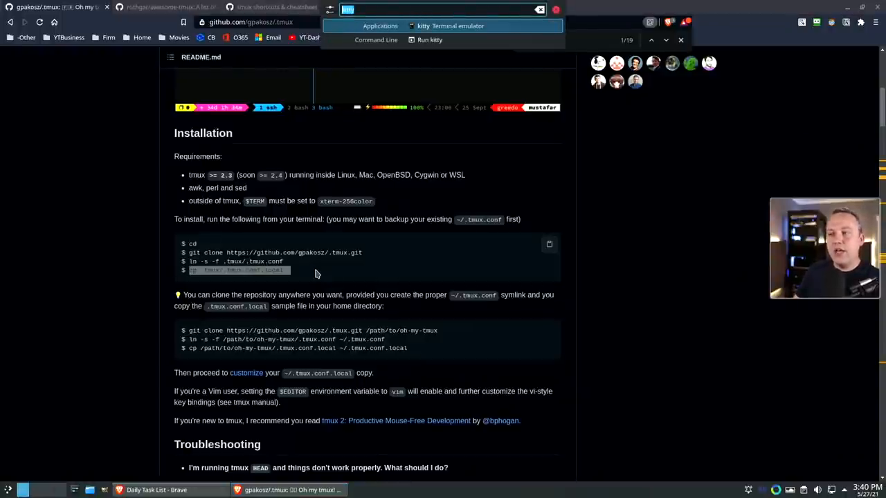
Show the KDE Custom Shortcuts kitty entry with command /bin/kitty tmux attach
{"action": "type", "text": "custom"}
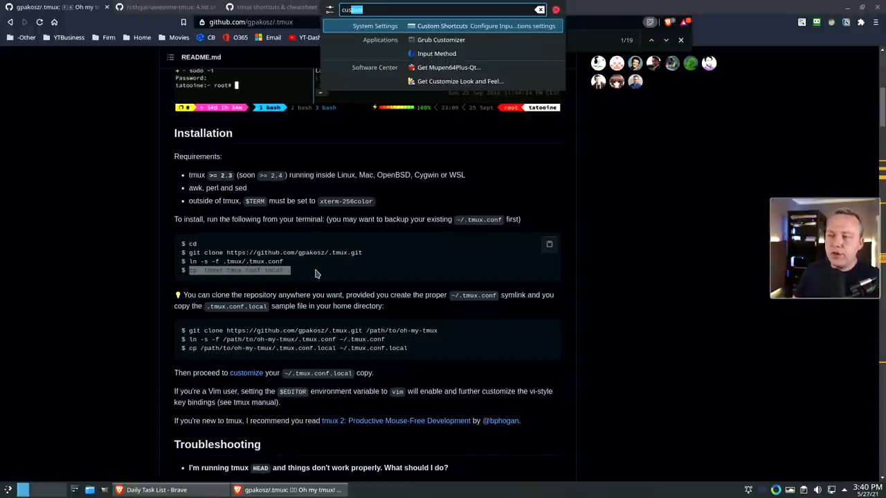
{"action": "left_click", "coordinate": [442, 25]}
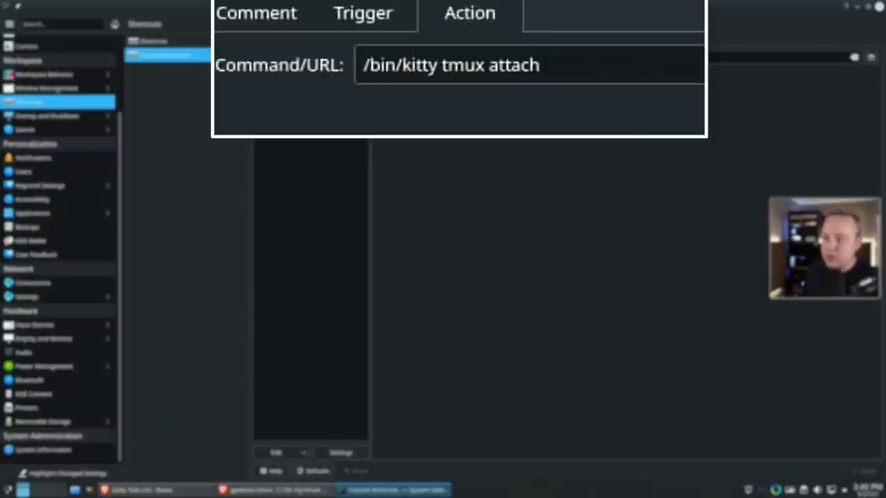
{"action": "mouse_move", "coordinate": [490, 165]}
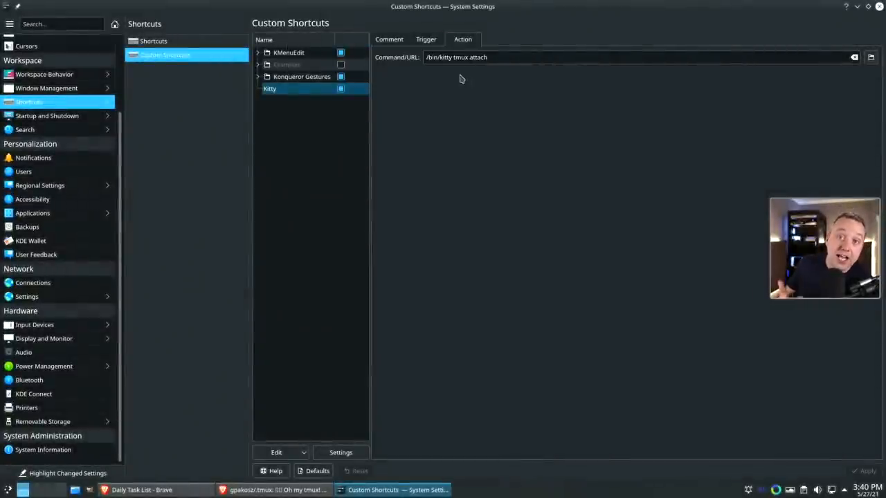
{"action": "mouse_move", "coordinate": [438, 122]}
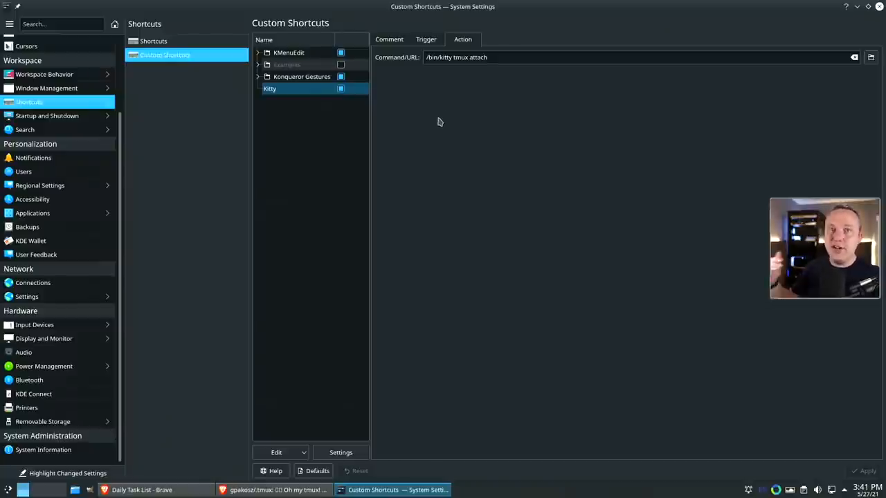
{"action": "mouse_move", "coordinate": [430, 102]}
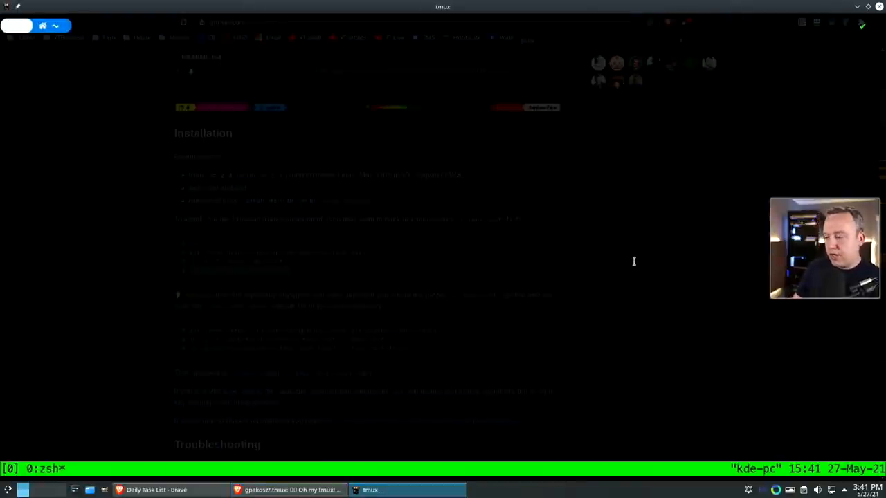
Review .tmux.conf.local in vim, then shut down the default tmux server with tmux kill-server
{"action": "type", "text": "vim .tmux"}
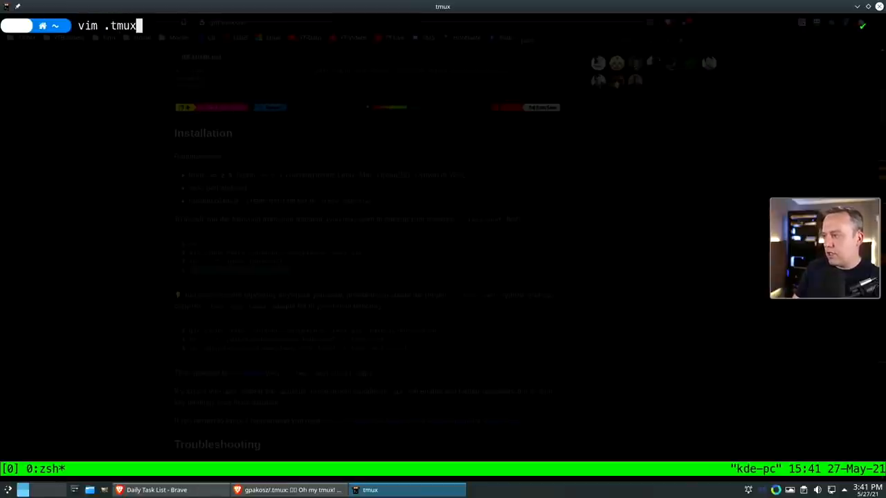
{"action": "key", "text": "Return"}
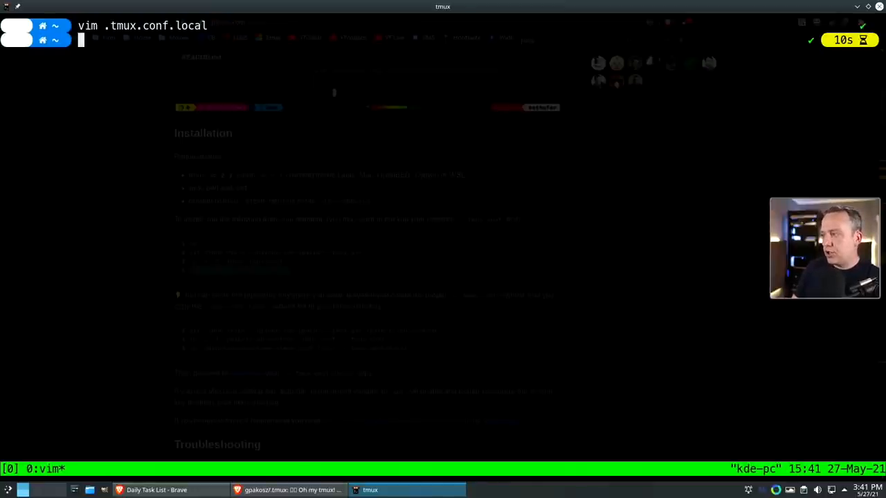
{"action": "type", "text": "tmux kill-ser"}
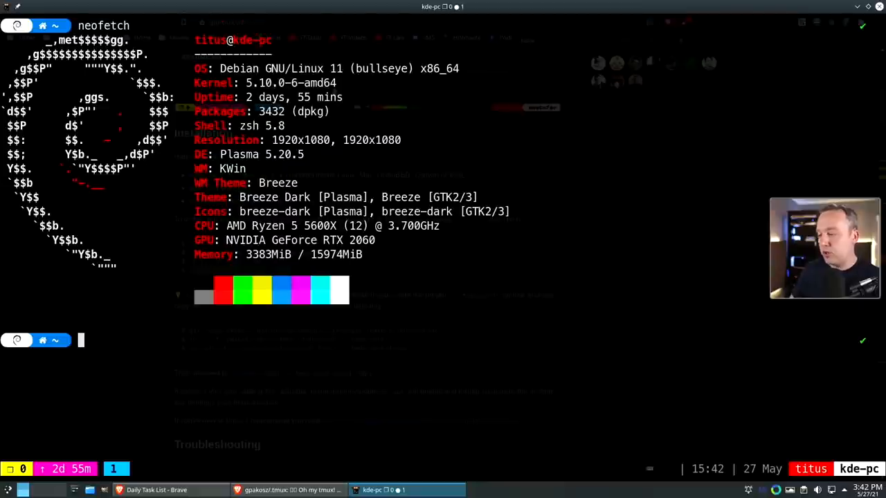
Create a new tmux window in the themed session and run htop in it
{"action": "scroll", "scroll_direction": "down", "scroll_amount": 3}
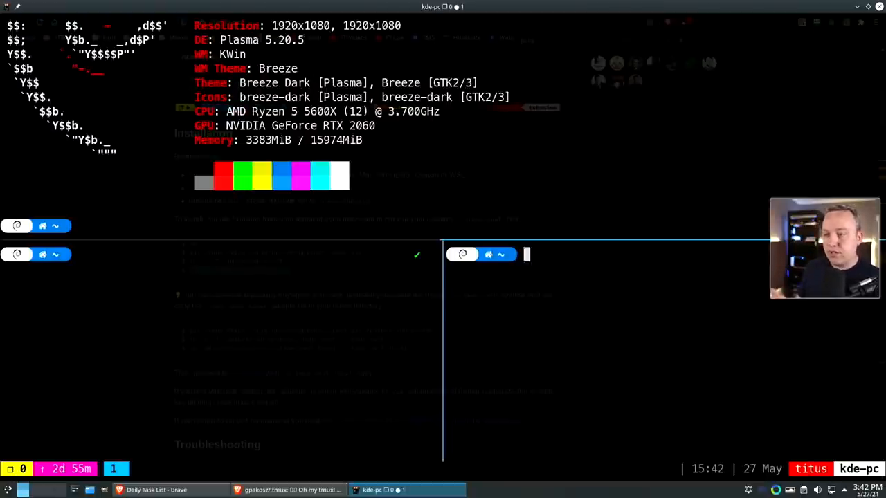
{"action": "type", "text": "l"}
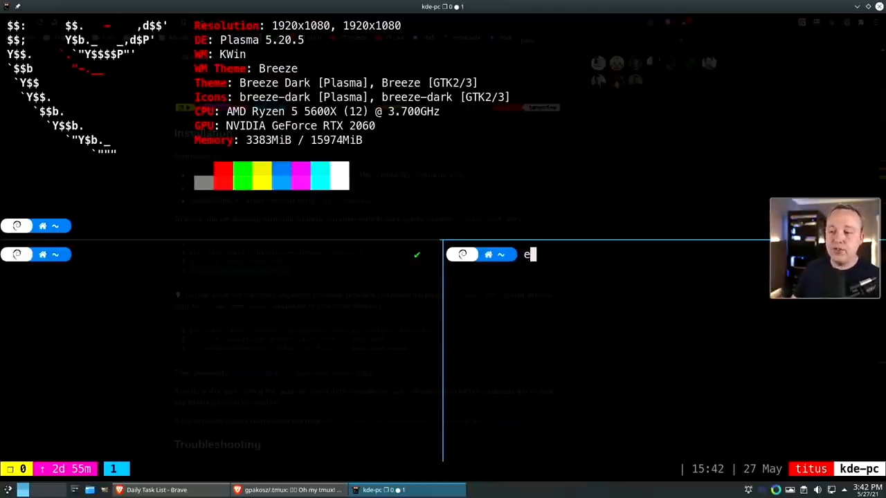
{"action": "key", "text": "Return"}
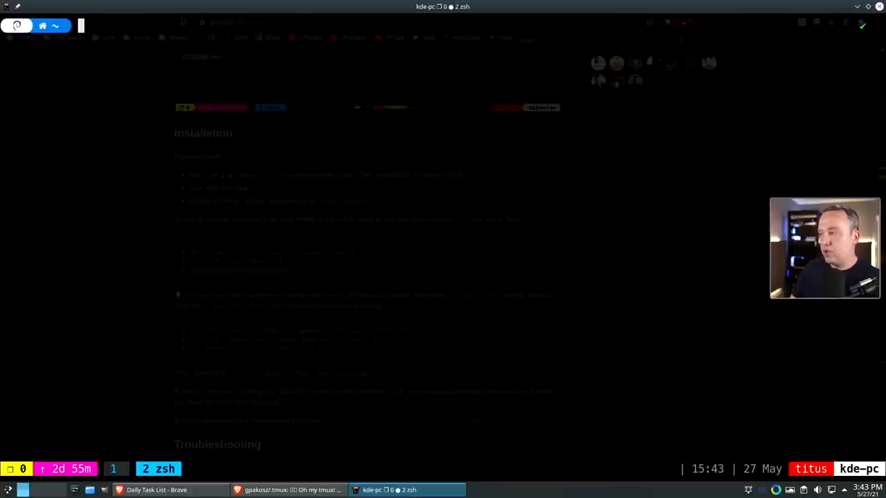
{"action": "type", "text": "htop"}
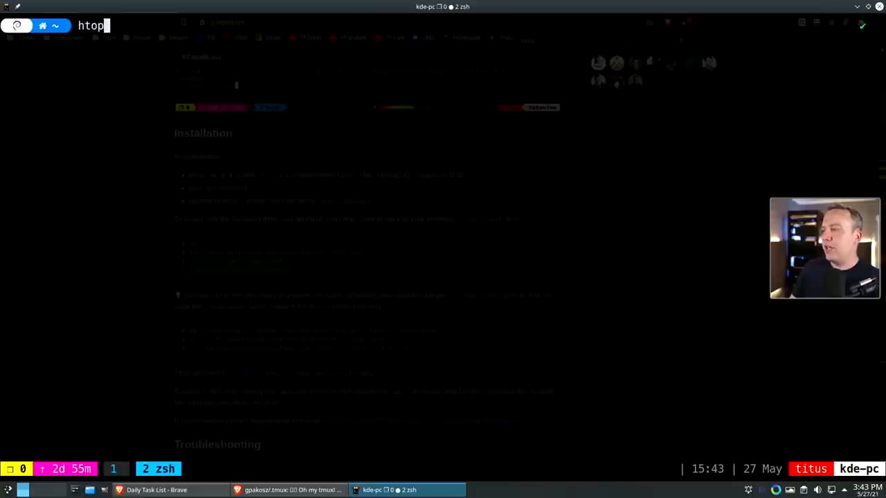
{"action": "key", "text": "Return"}
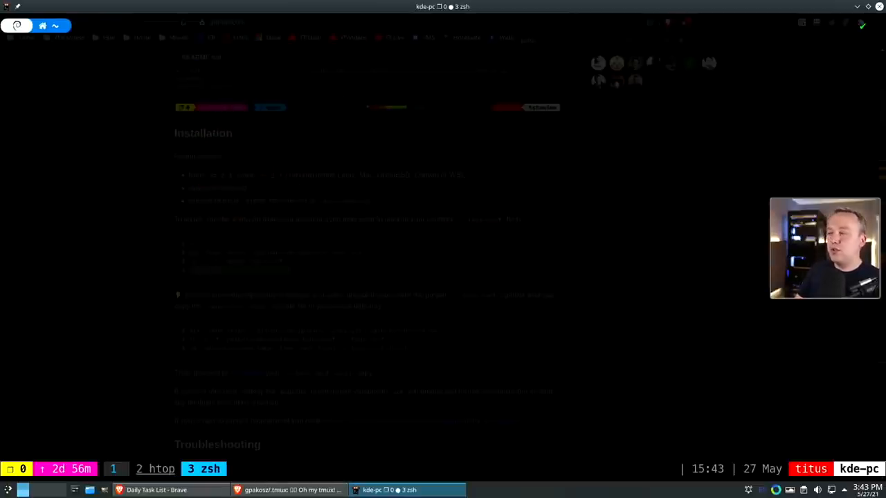
Try cmatrix in window 3, then start sudo apt install cmatrix when it is not found
{"action": "key", "text": "Return"}
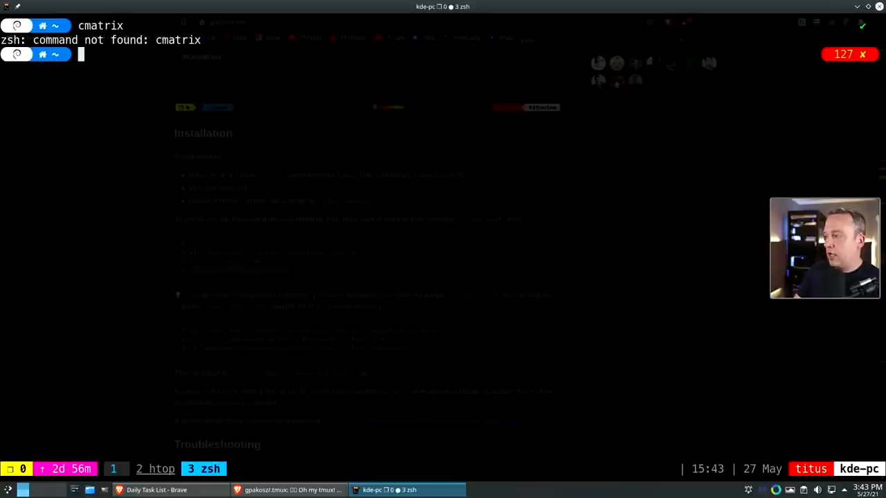
{"action": "type", "text": "sudo apt instal"}
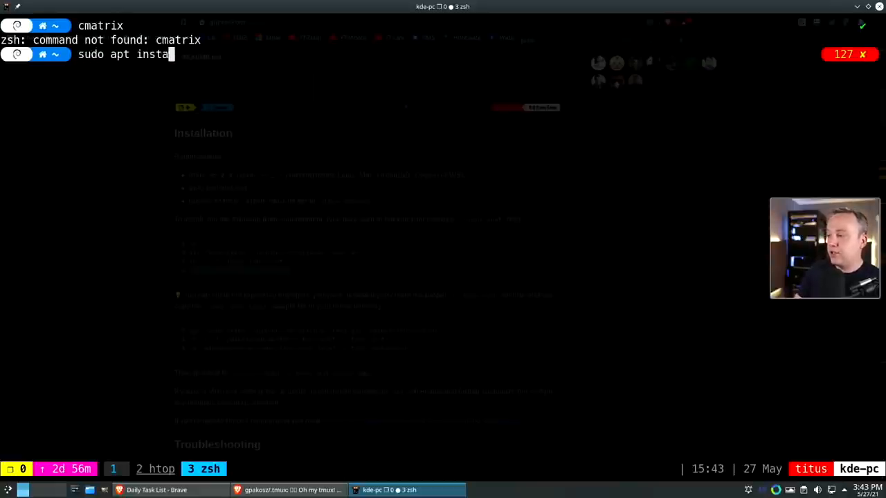
{"action": "type", "text": "ll cmat"}
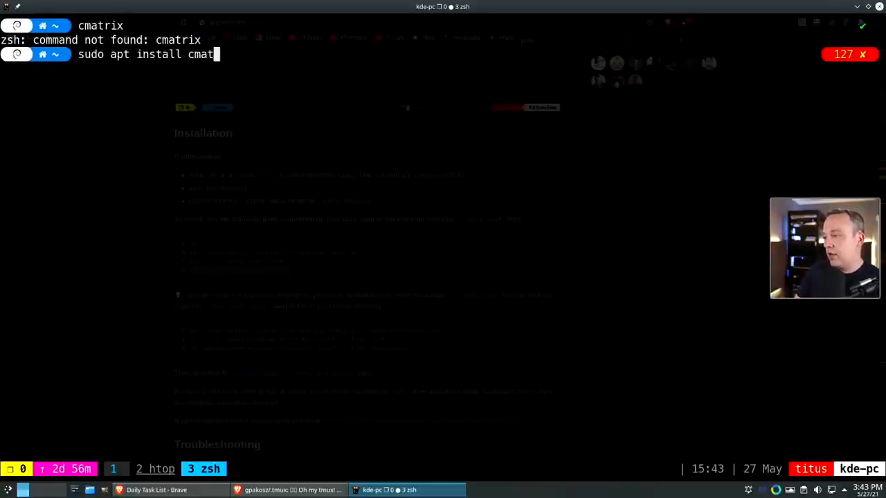
{"action": "key", "text": "Return"}
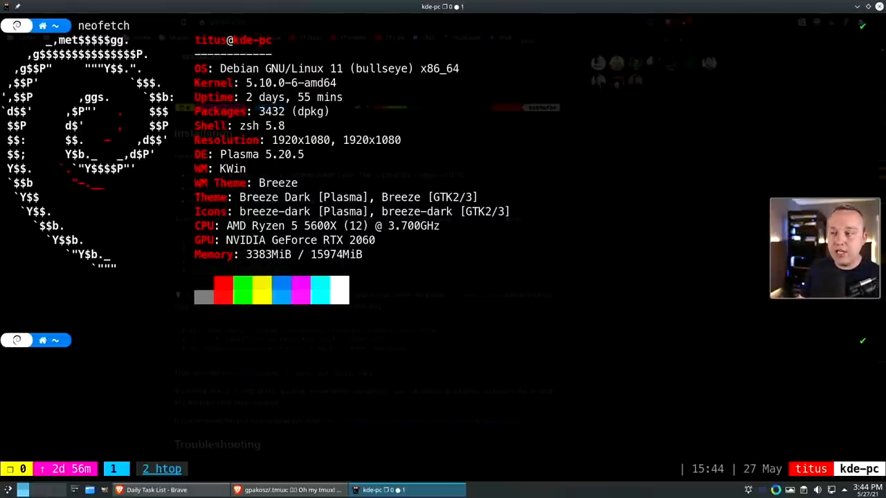
Paste the copied neofetch output into Kate, then close Kate discarding the text
{"action": "left_click", "coordinate": [285, 490]}
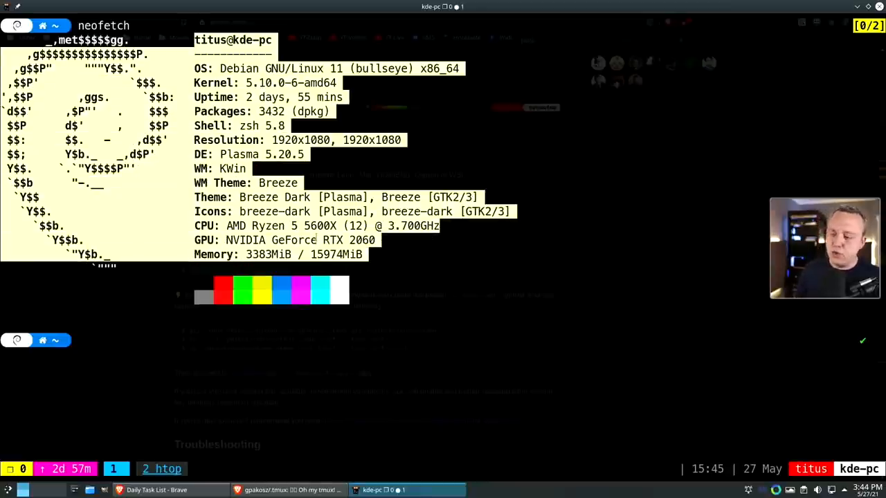
{"action": "type", "text": "kat"}
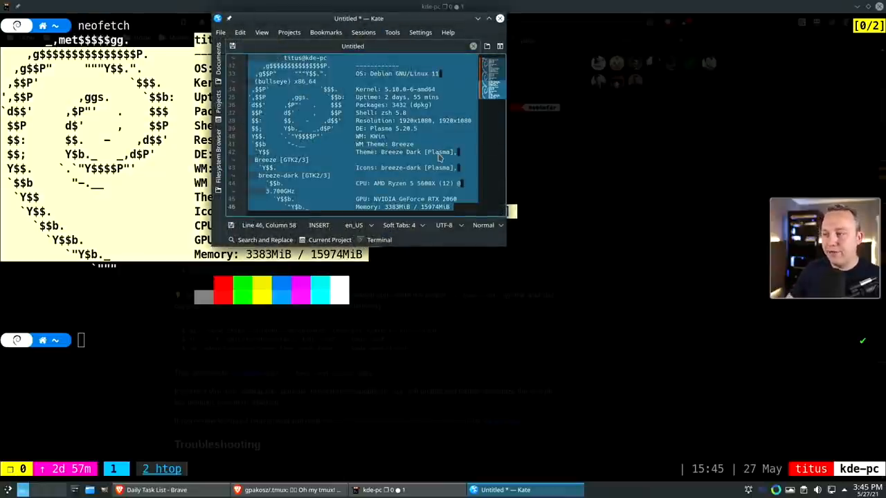
{"action": "left_click", "coordinate": [500, 17]}
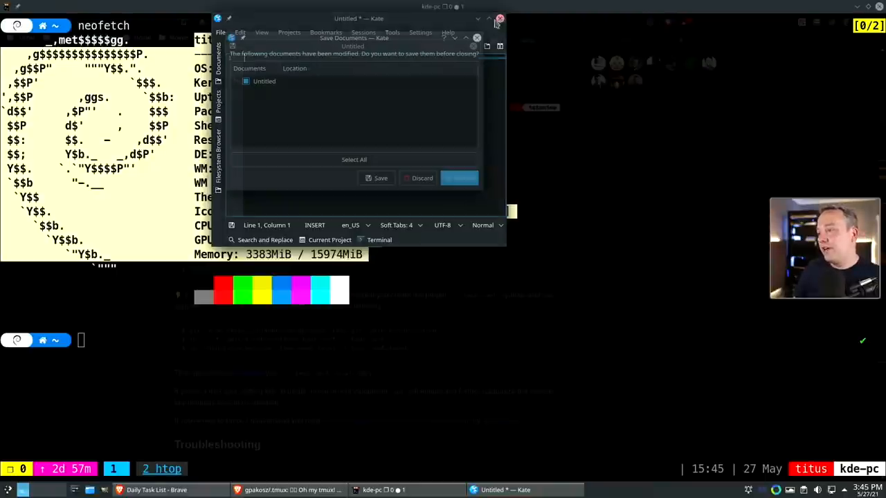
{"action": "left_click", "coordinate": [421, 177]}
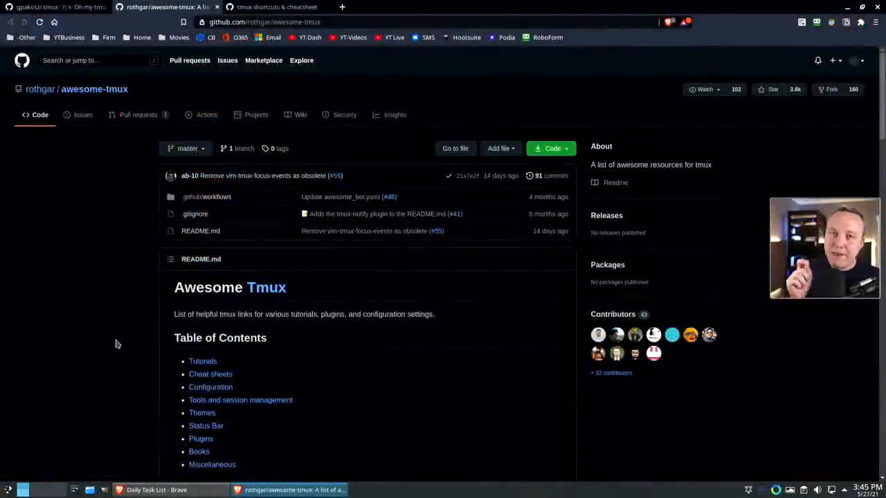
Scroll the awesome-tmux README down to its table of contents, tutorials and cheat sheet links
{"action": "scroll", "scroll_direction": "down", "scroll_amount": 3}
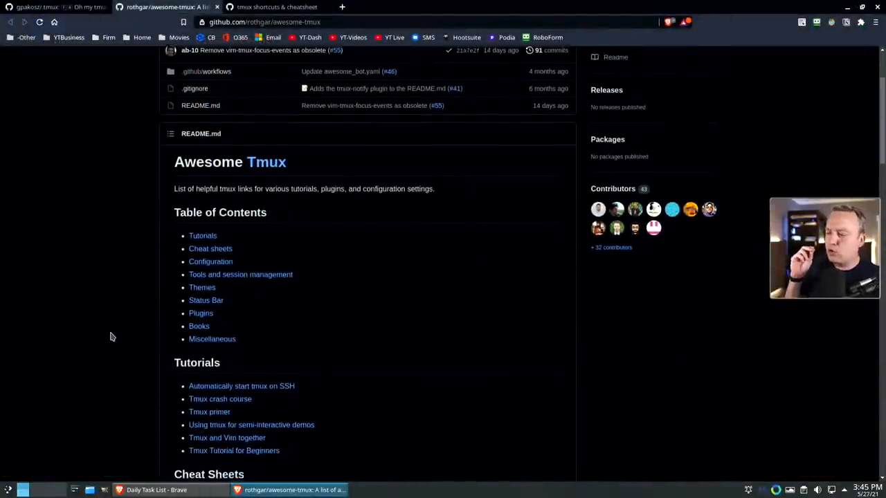
{"action": "scroll", "scroll_direction": "down", "scroll_amount": 3}
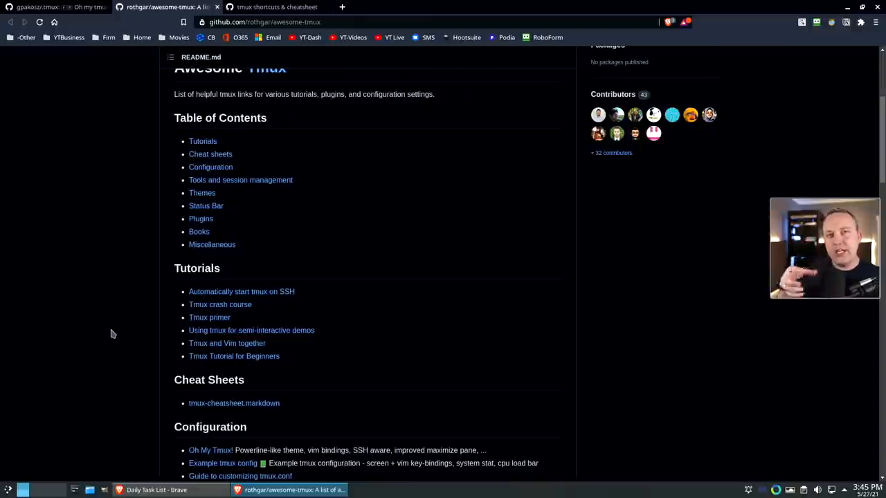
{"action": "mouse_move", "coordinate": [201, 219]}
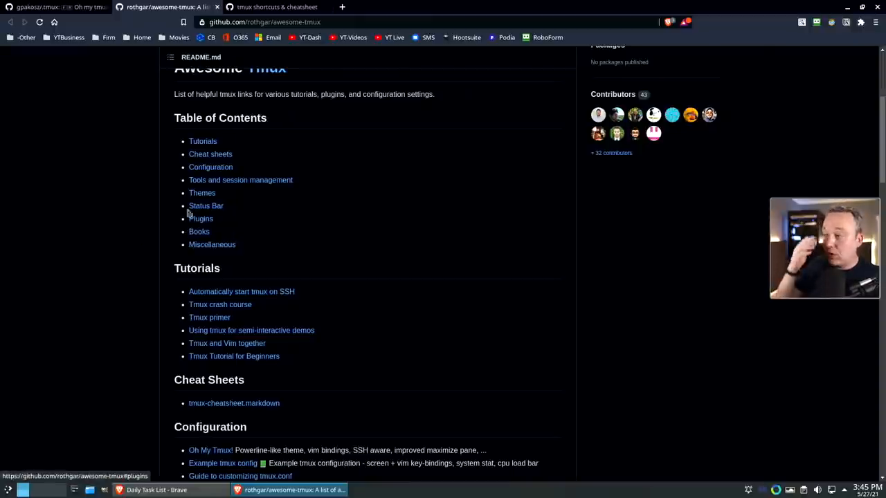
{"action": "mouse_move", "coordinate": [155, 120]}
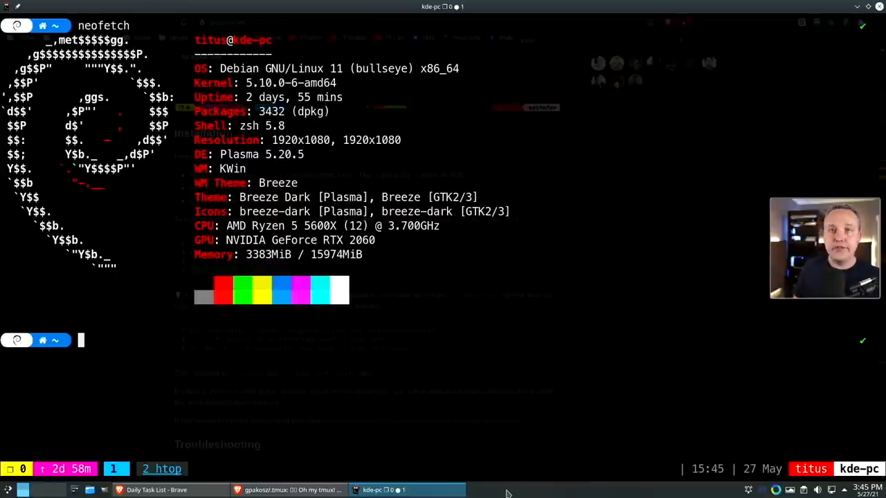
{"action": "mouse_move", "coordinate": [454, 472]}
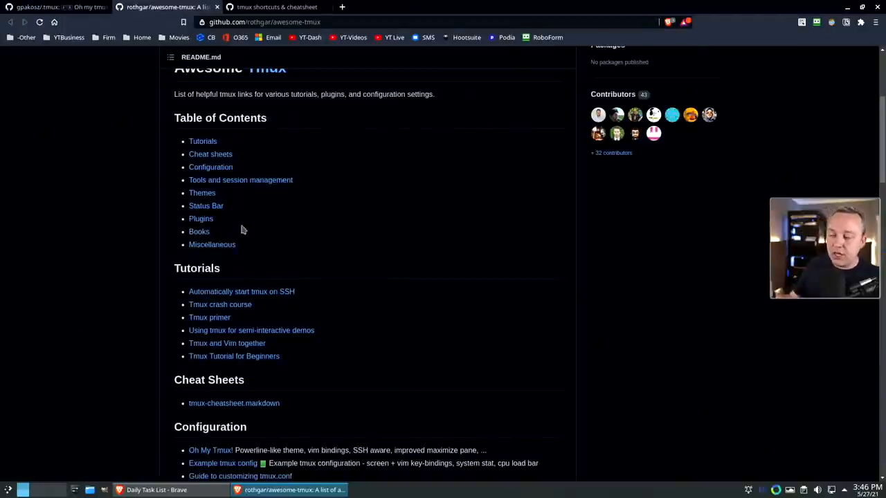
{"action": "mouse_move", "coordinate": [268, 255]}
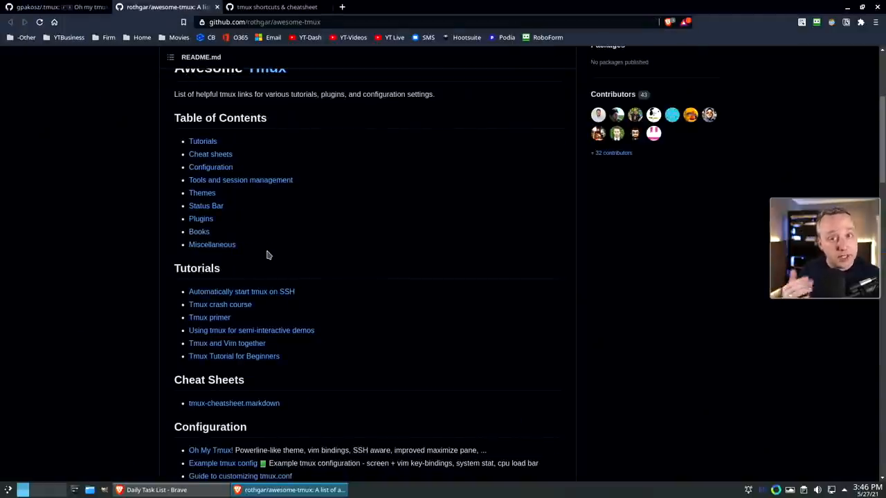
{"action": "mouse_move", "coordinate": [261, 244]}
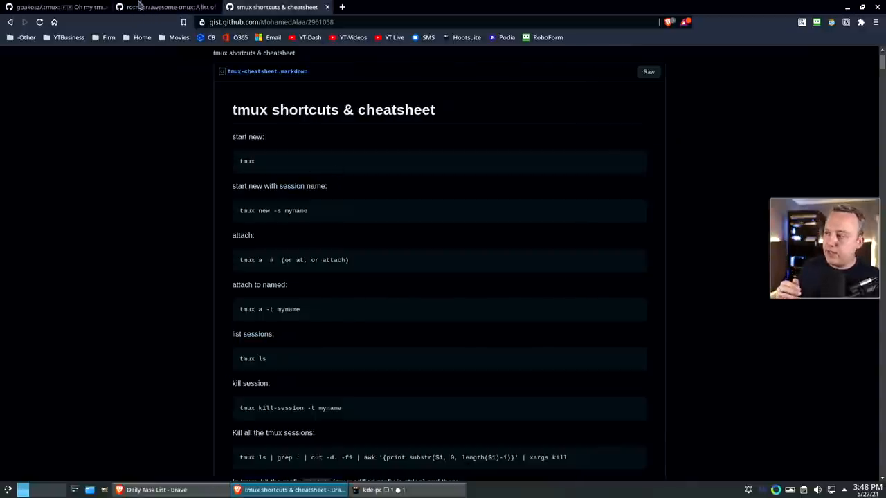
{"action": "left_click", "coordinate": [166, 7]}
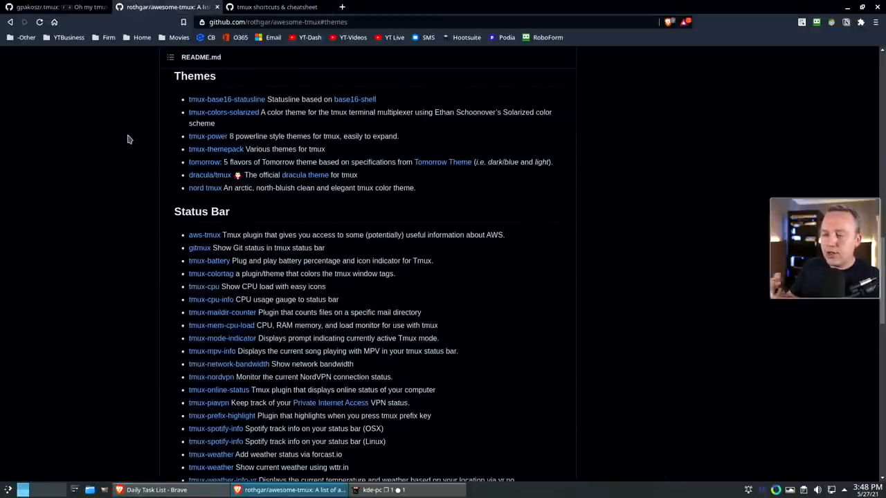
{"action": "scroll", "scroll_direction": "up", "scroll_amount": 3}
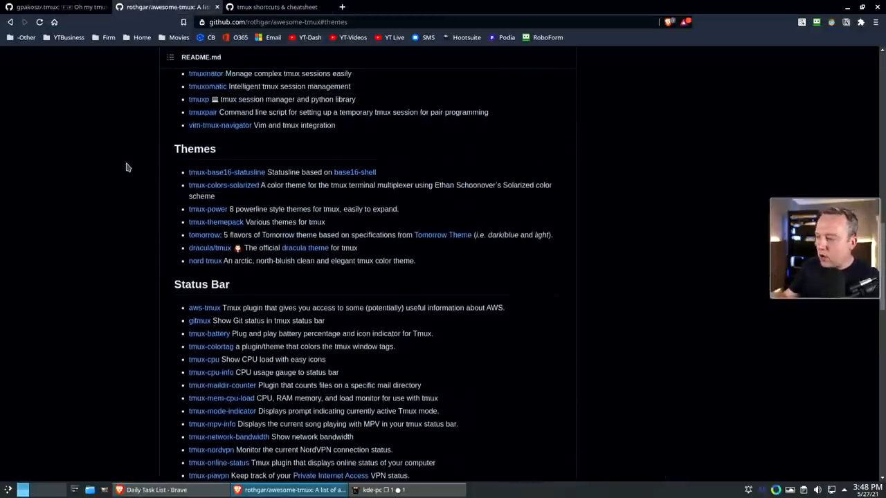
{"action": "scroll", "scroll_direction": "down", "scroll_amount": 3}
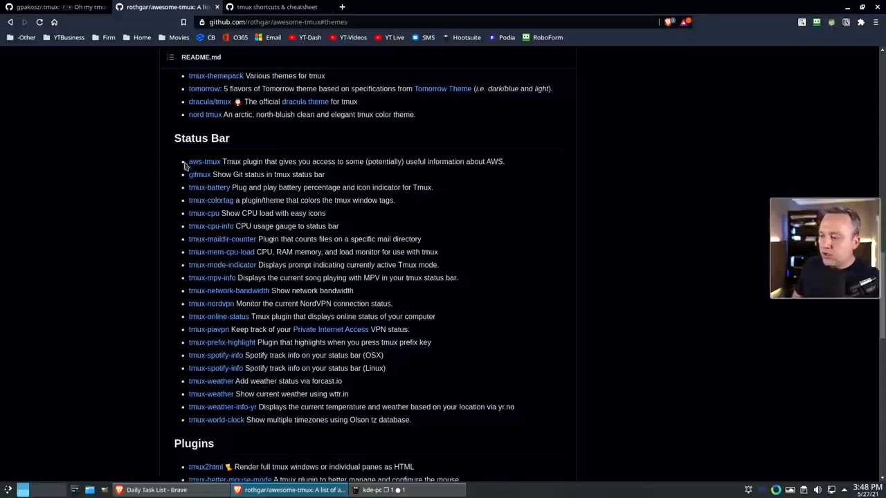
{"action": "mouse_move", "coordinate": [238, 381]}
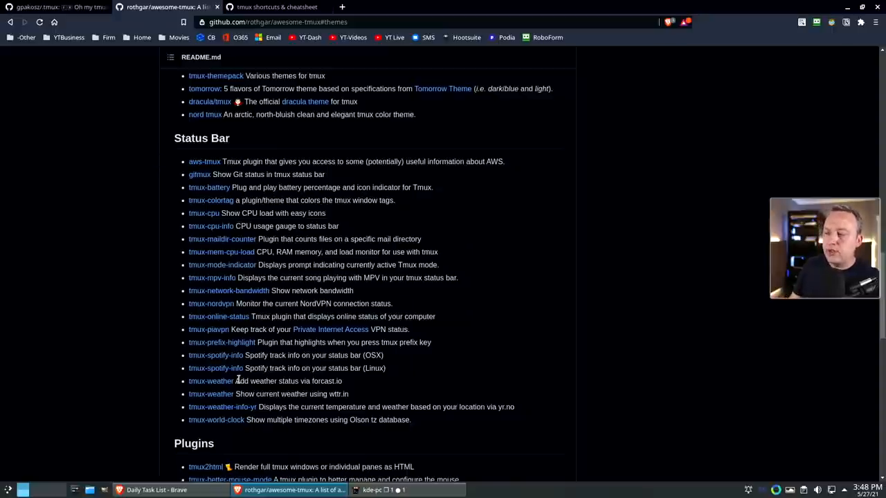
{"action": "mouse_move", "coordinate": [218, 316]}
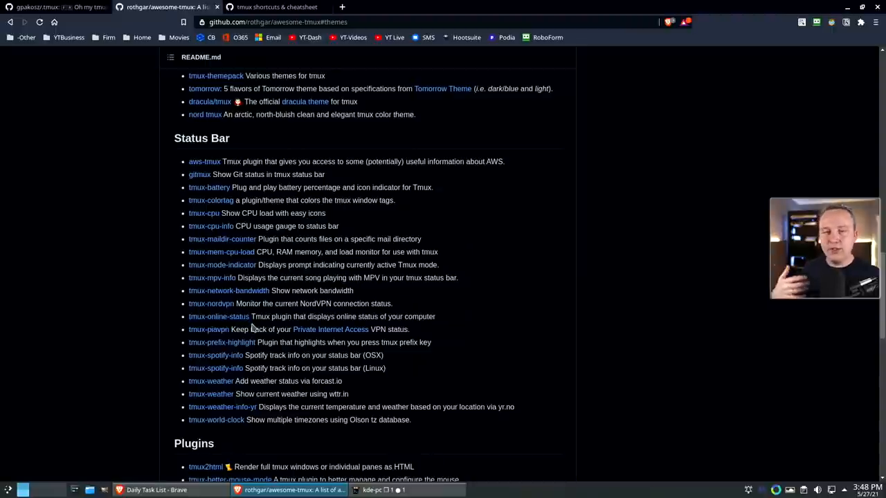
{"action": "mouse_move", "coordinate": [228, 291]}
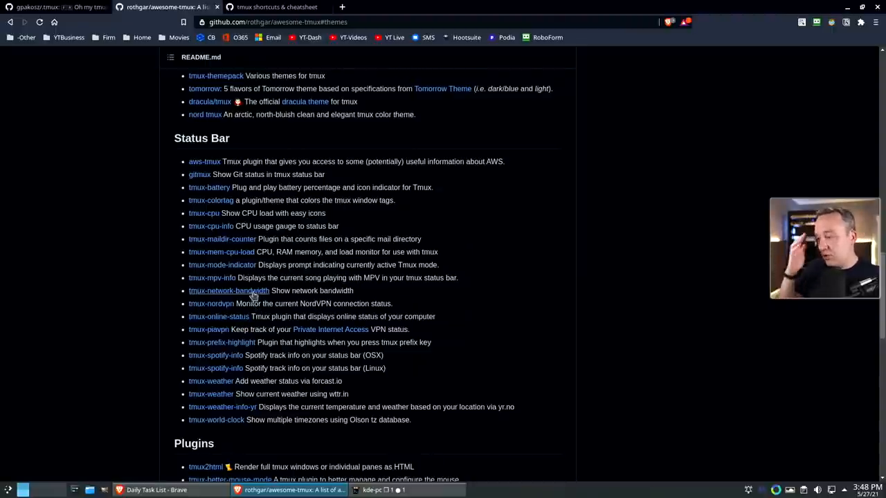
{"action": "scroll", "scroll_direction": "down", "scroll_amount": 3}
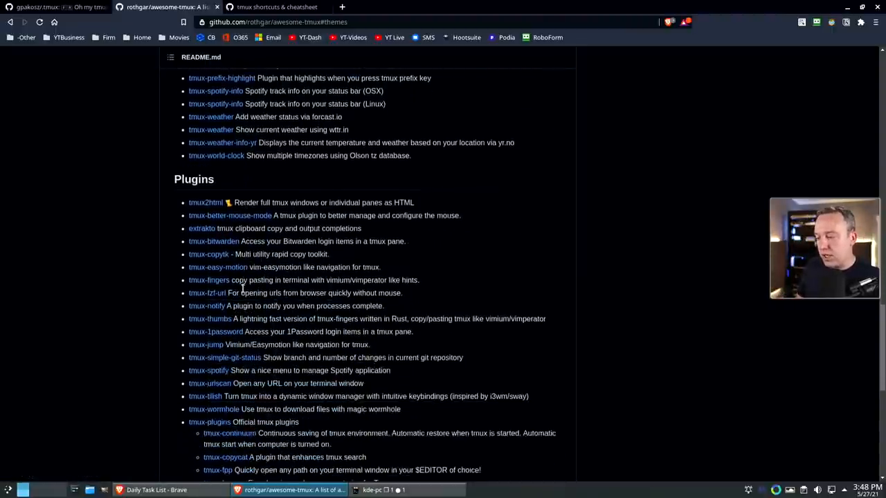
{"action": "scroll", "scroll_direction": "down", "scroll_amount": 3}
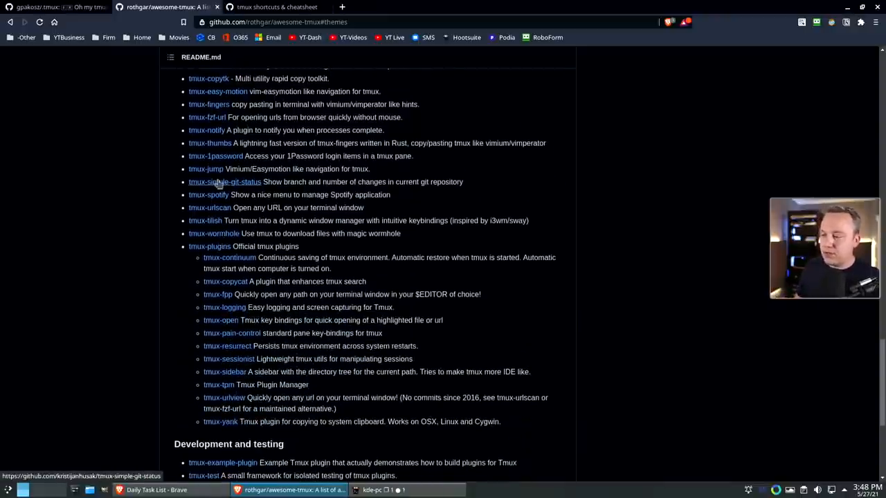
{"action": "mouse_move", "coordinate": [208, 194]}
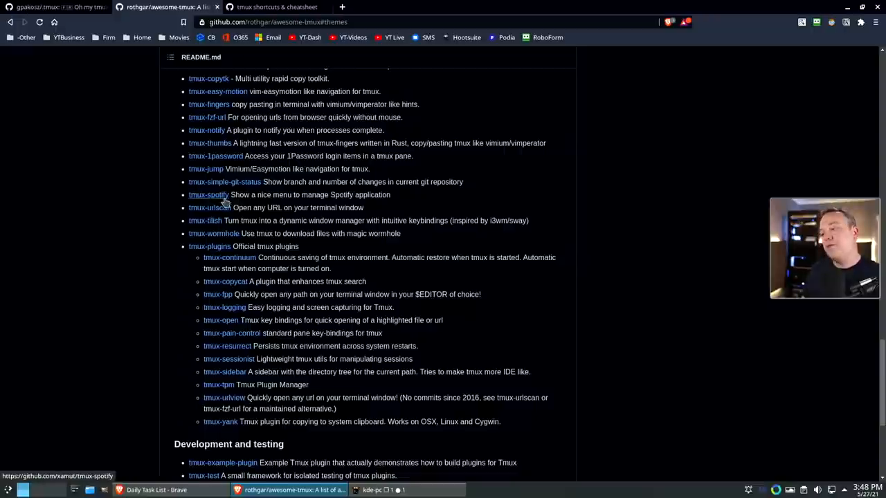
{"action": "scroll", "scroll_direction": "down", "scroll_amount": 3}
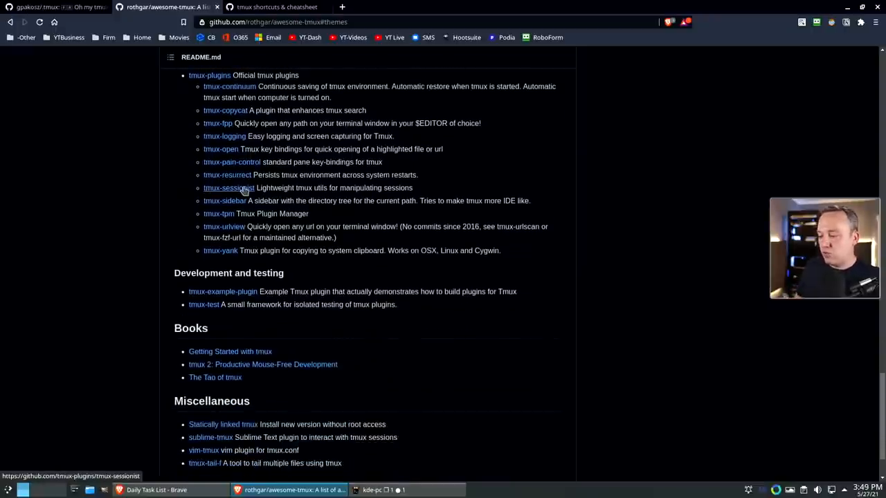
{"action": "scroll", "scroll_direction": "down", "scroll_amount": 3}
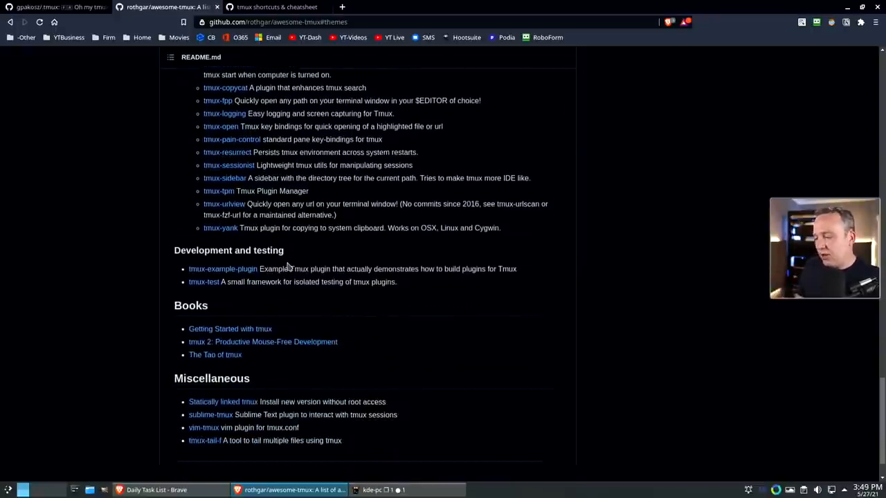
{"action": "scroll", "scroll_direction": "up", "scroll_amount": 3}
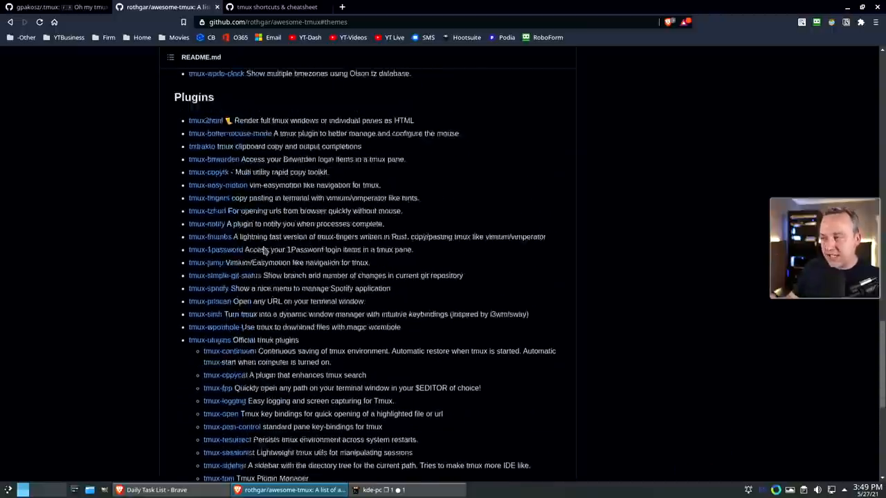
{"action": "scroll", "scroll_direction": "up", "scroll_amount": 3}
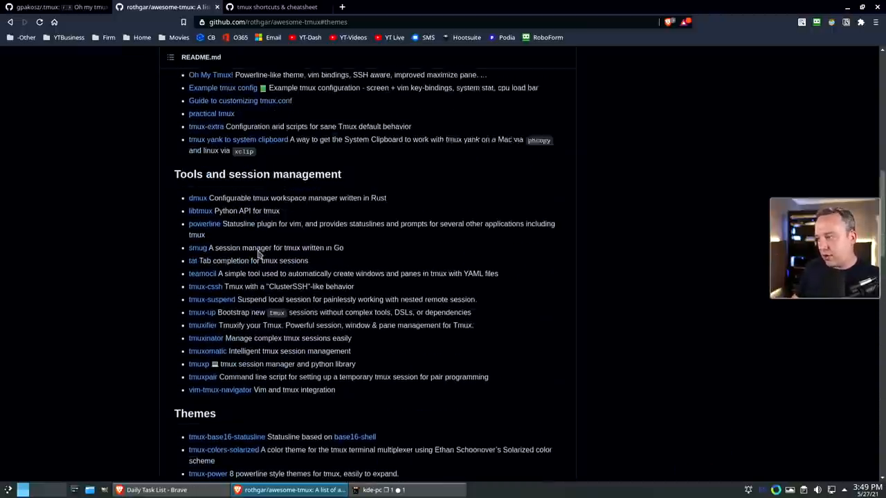
{"action": "scroll", "scroll_direction": "up", "scroll_amount": 3}
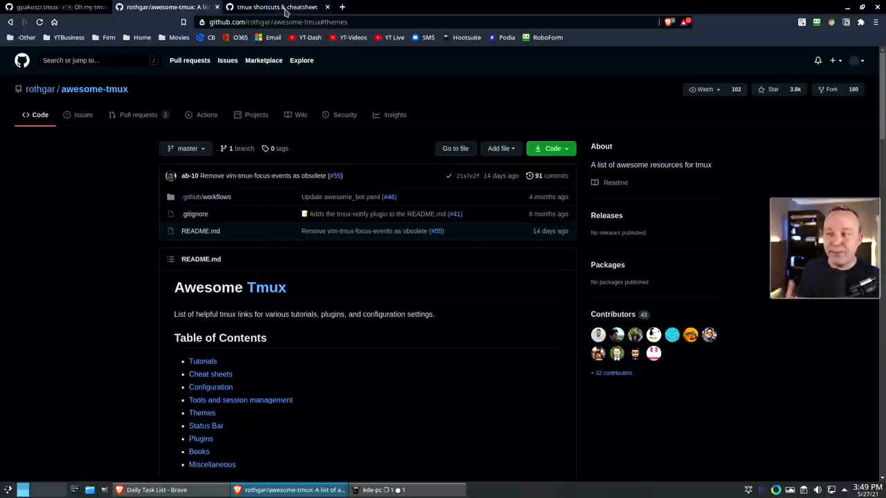
Review the tmux cheat sheet gist's Panes (splits) section and highlight the vertical and horizontal split shortcuts
{"action": "left_click", "coordinate": [277, 7]}
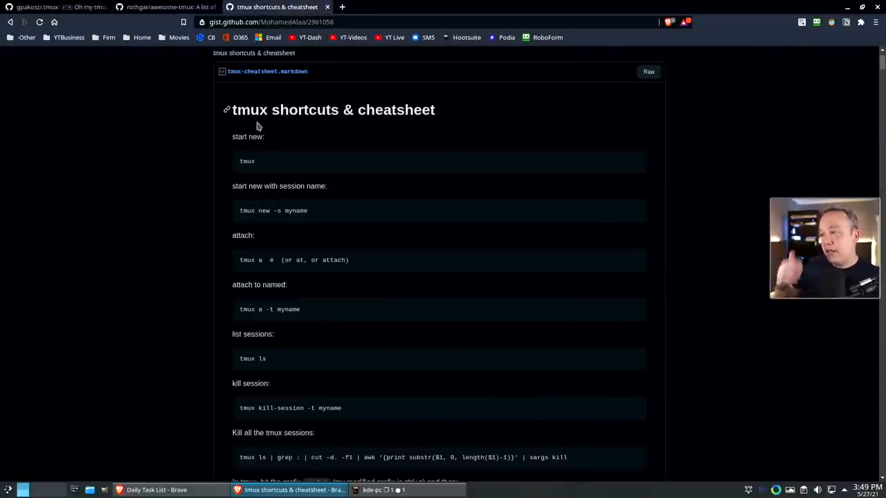
{"action": "mouse_move", "coordinate": [214, 155]}
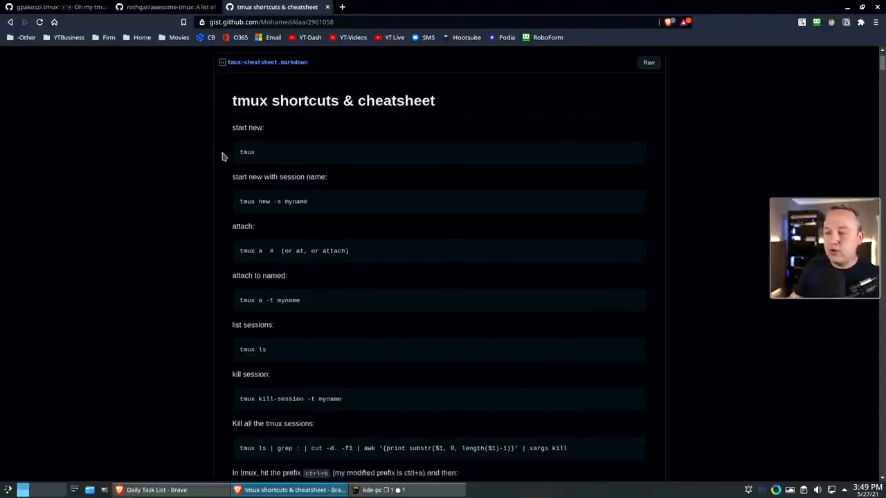
{"action": "scroll", "scroll_direction": "down", "scroll_amount": 3}
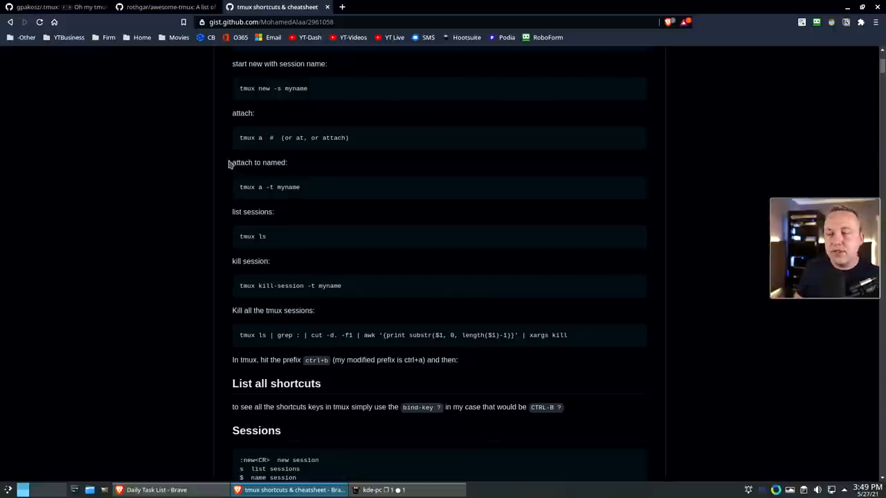
{"action": "scroll", "scroll_direction": "down", "scroll_amount": 3}
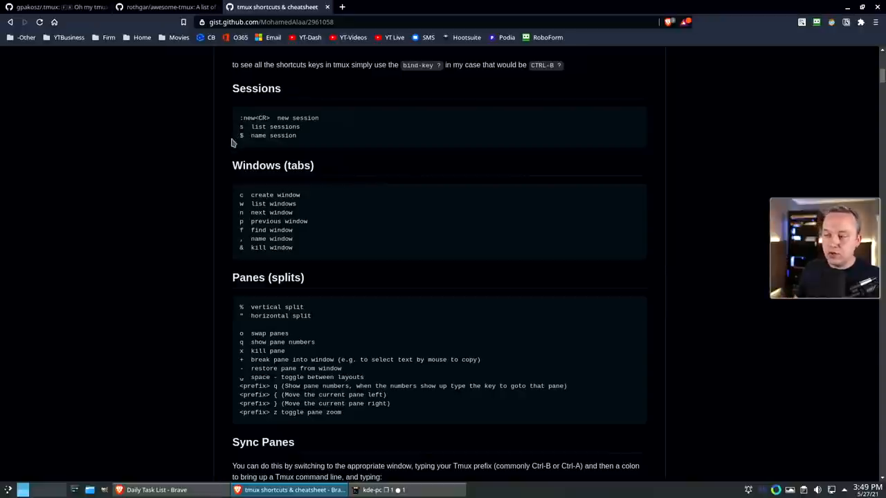
{"action": "scroll", "scroll_direction": "down", "scroll_amount": 3}
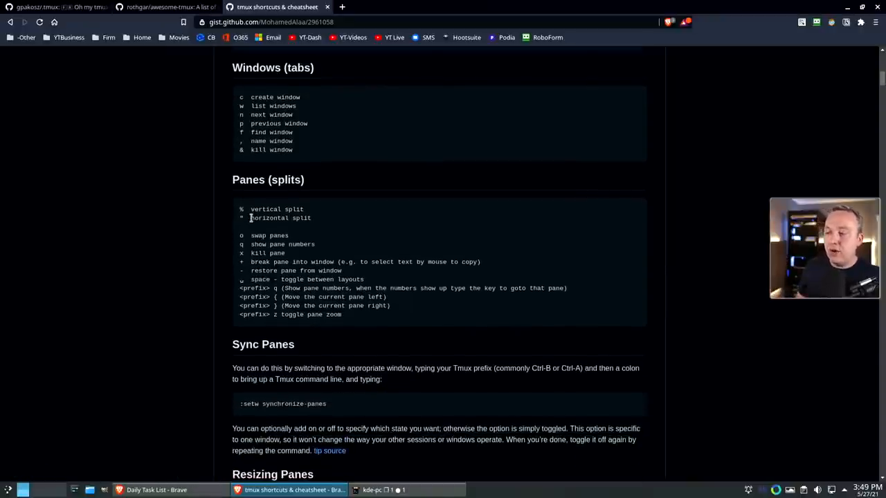
{"action": "left_click_drag", "start_coordinate": [241, 209], "coordinate": [313, 218]}
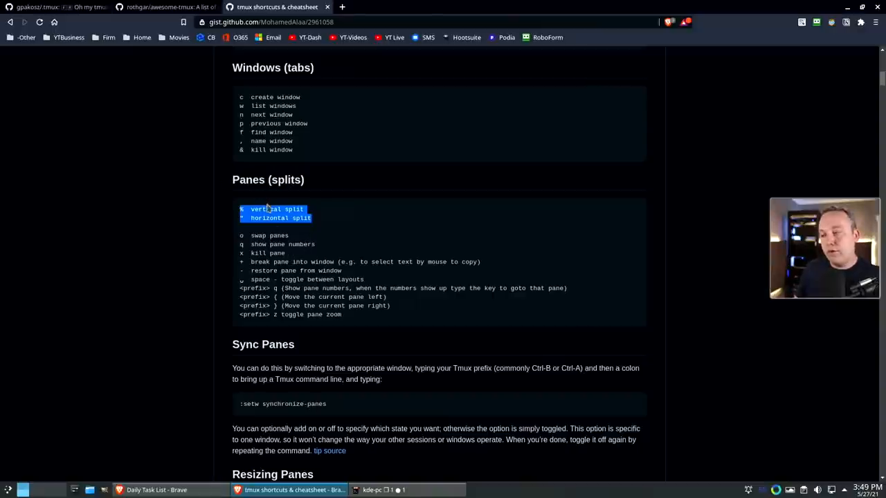
{"action": "mouse_move", "coordinate": [285, 235]}
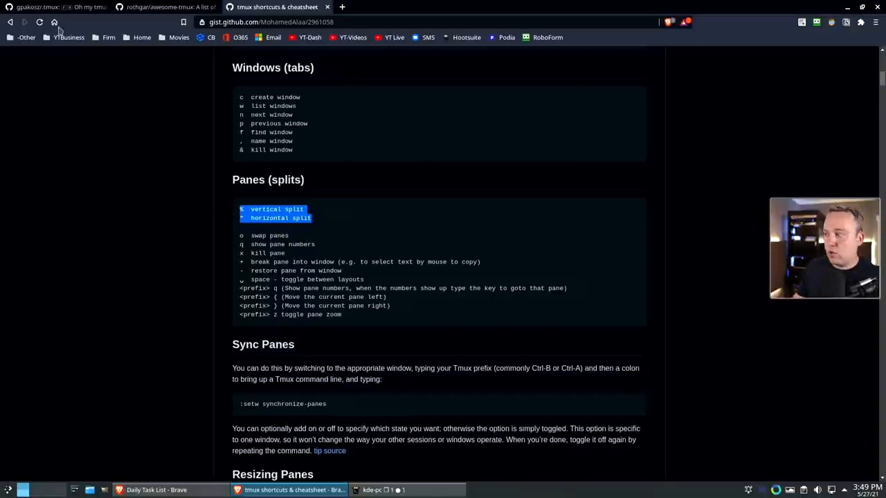
Toggle between the cheat sheet and Oh My Tmux tabs, ending on the installation instructions
{"action": "left_click", "coordinate": [56, 7]}
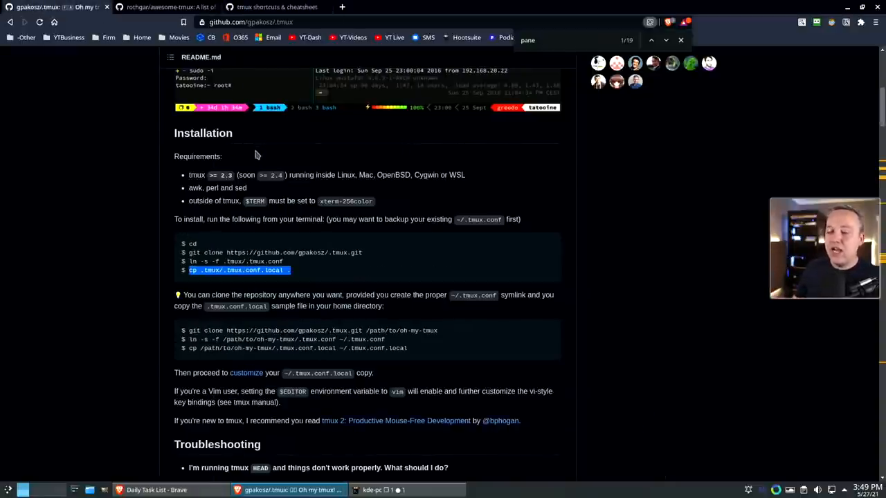
{"action": "mouse_move", "coordinate": [248, 52]}
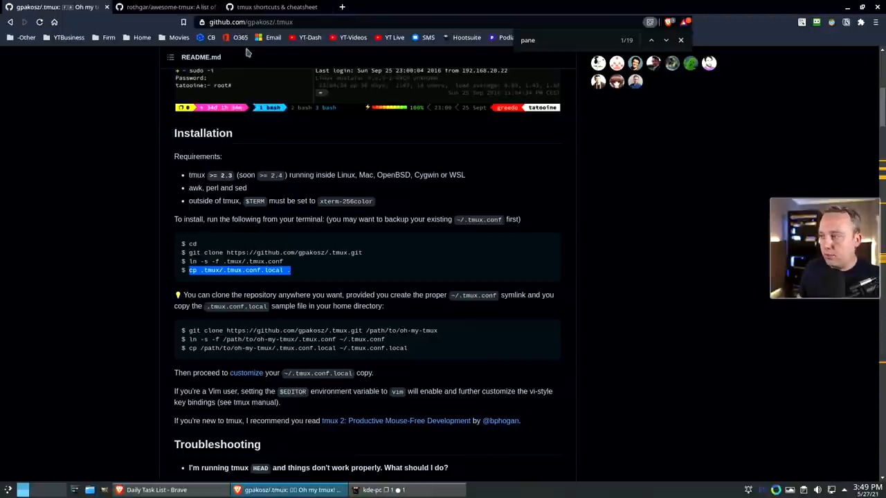
{"action": "left_click", "coordinate": [277, 7]}
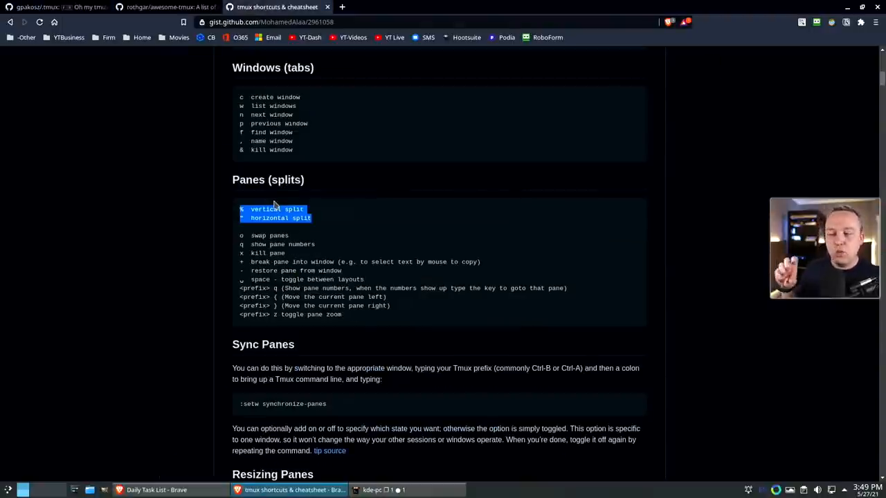
{"action": "left_click", "coordinate": [55, 7]}
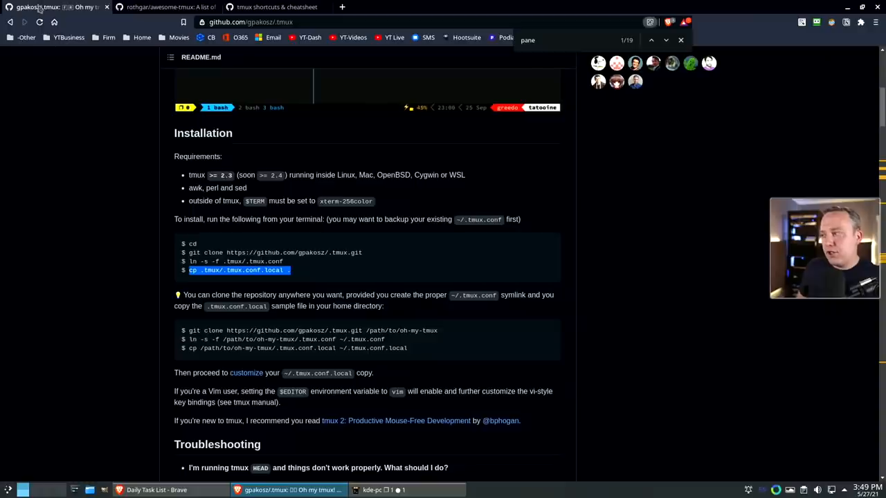